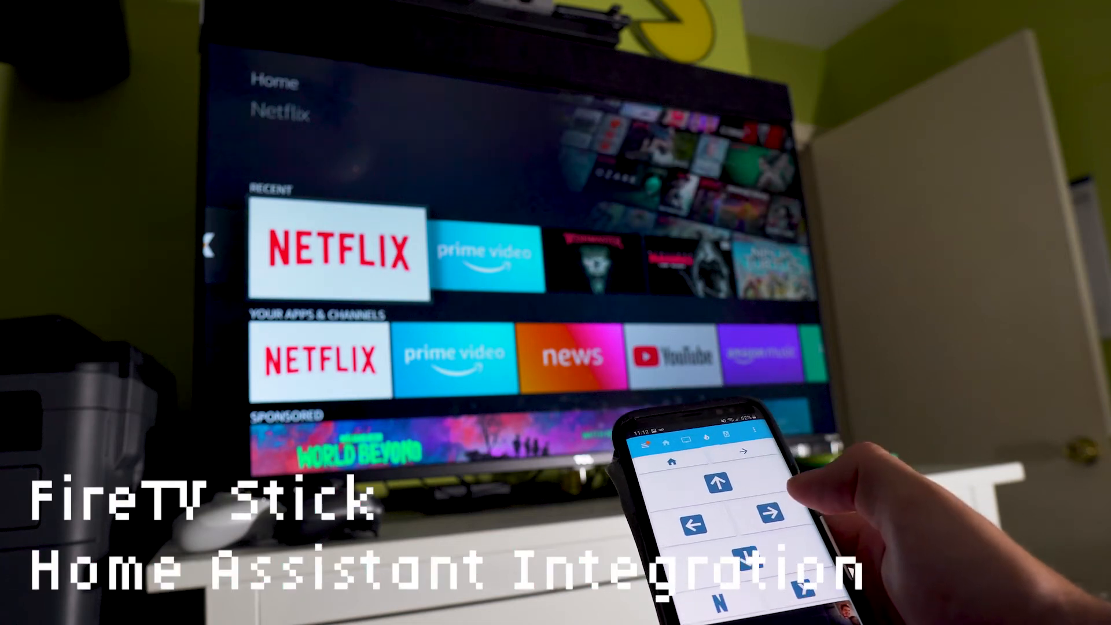
Navigate from the Fire TV home screen into the Settings menu
click(778, 511)
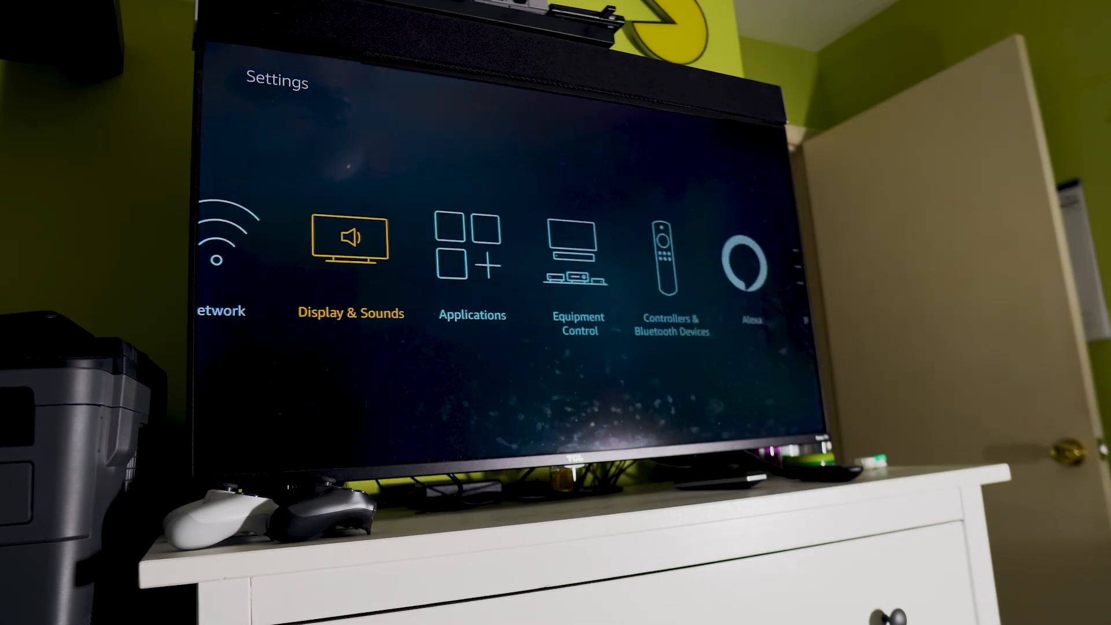
scroll(right, 3)
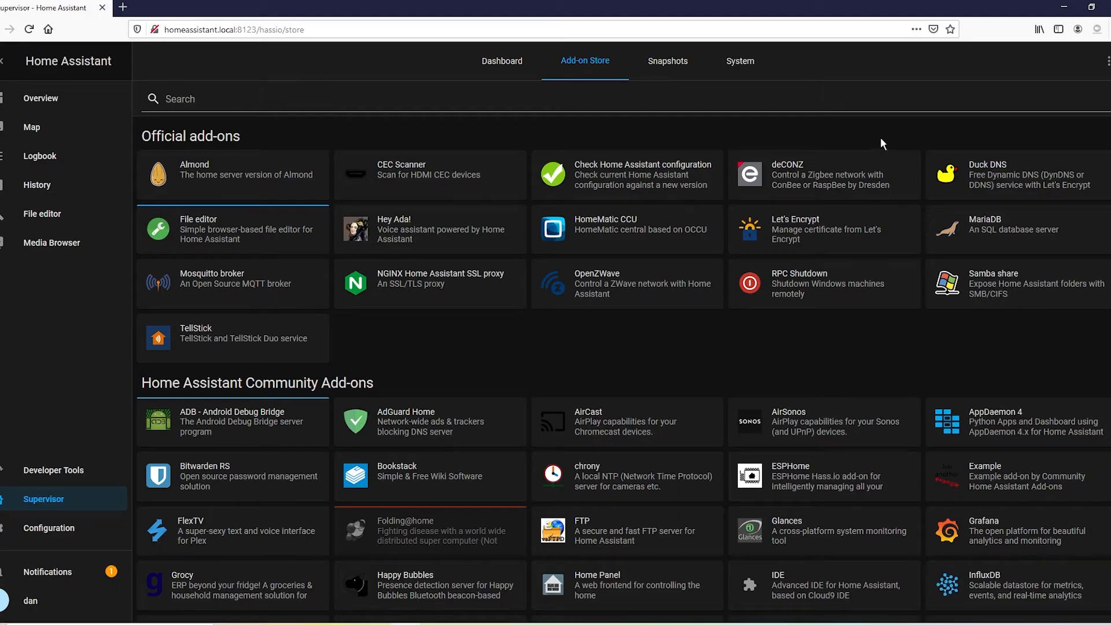
mouse_move(834, 139)
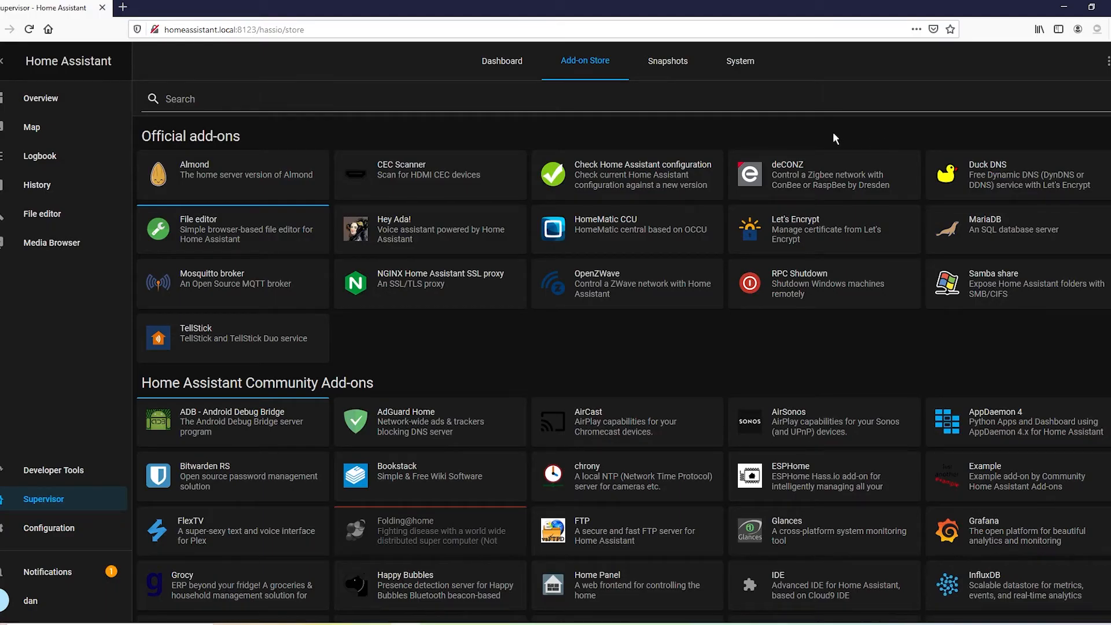
mouse_move(818, 146)
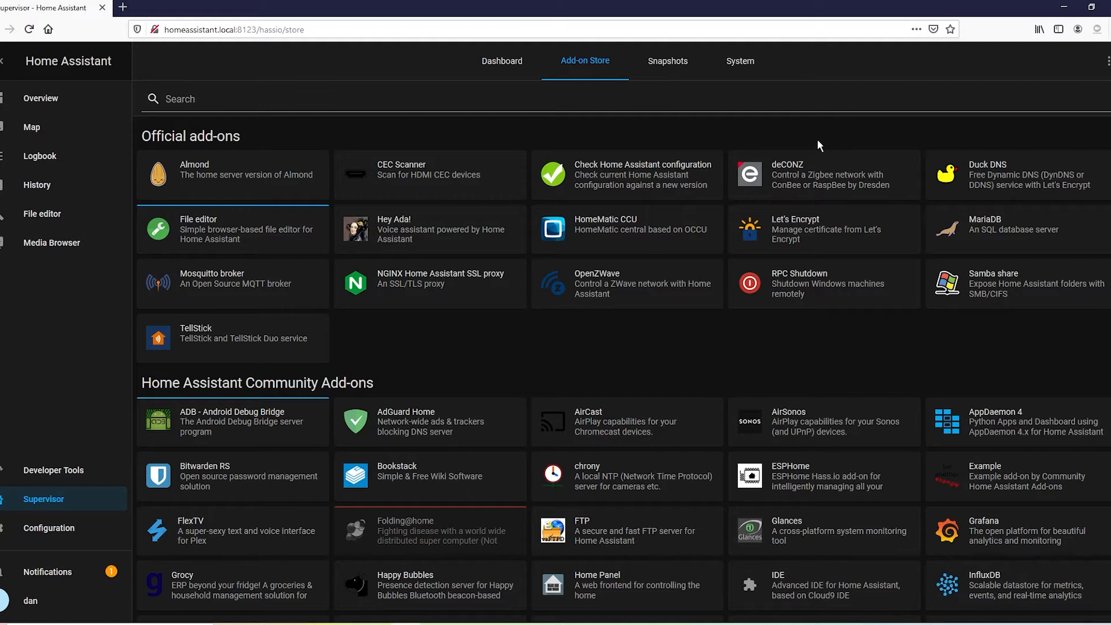
mouse_move(754, 141)
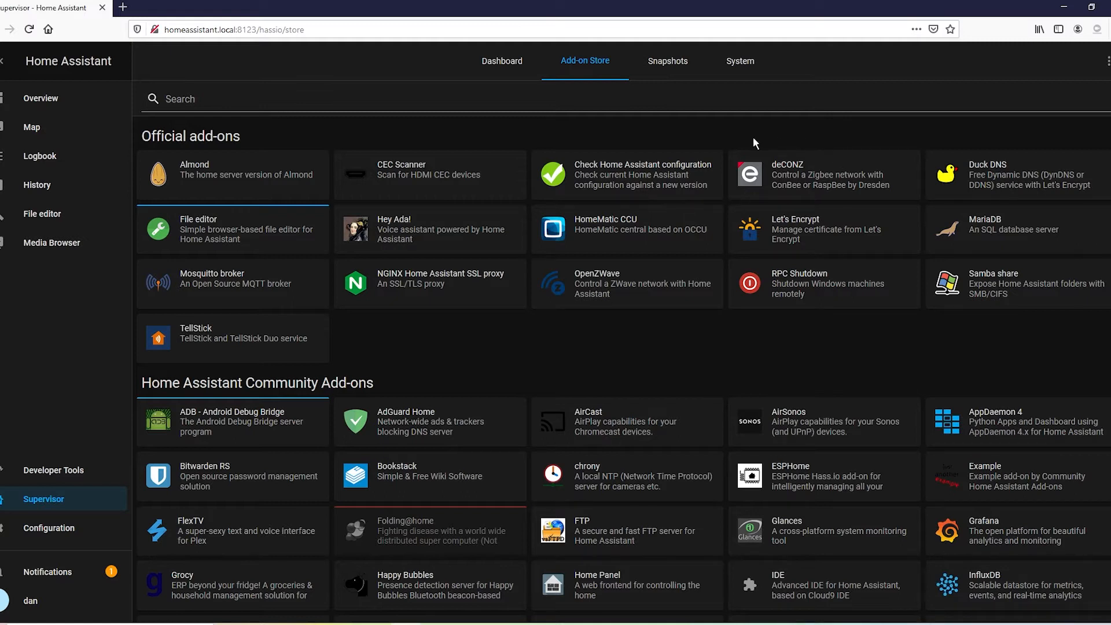
mouse_move(474, 5)
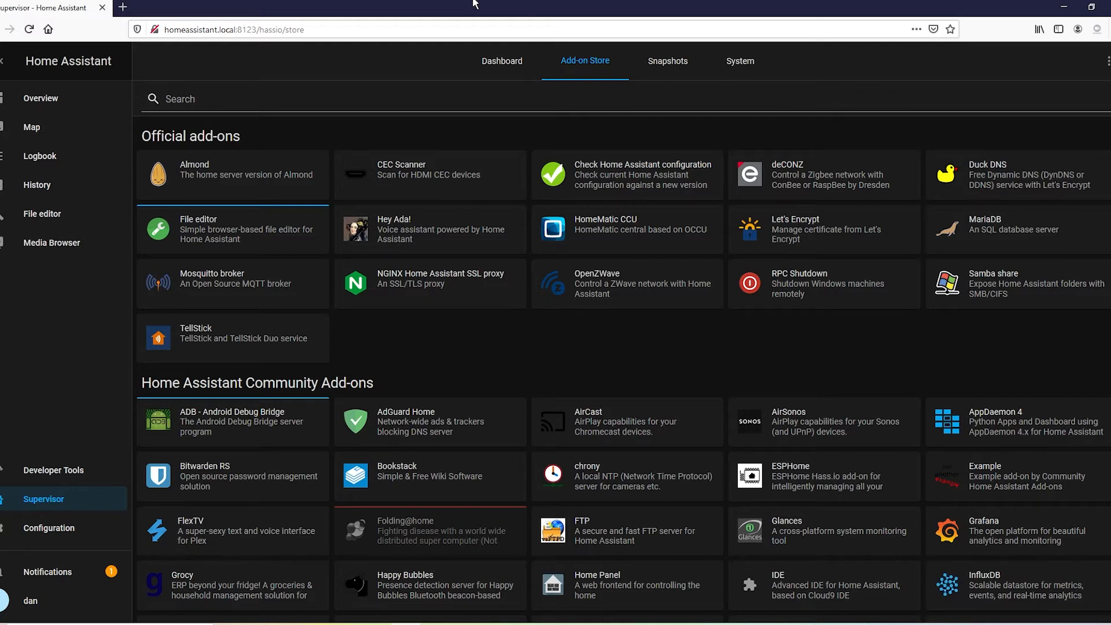
mouse_move(408, 70)
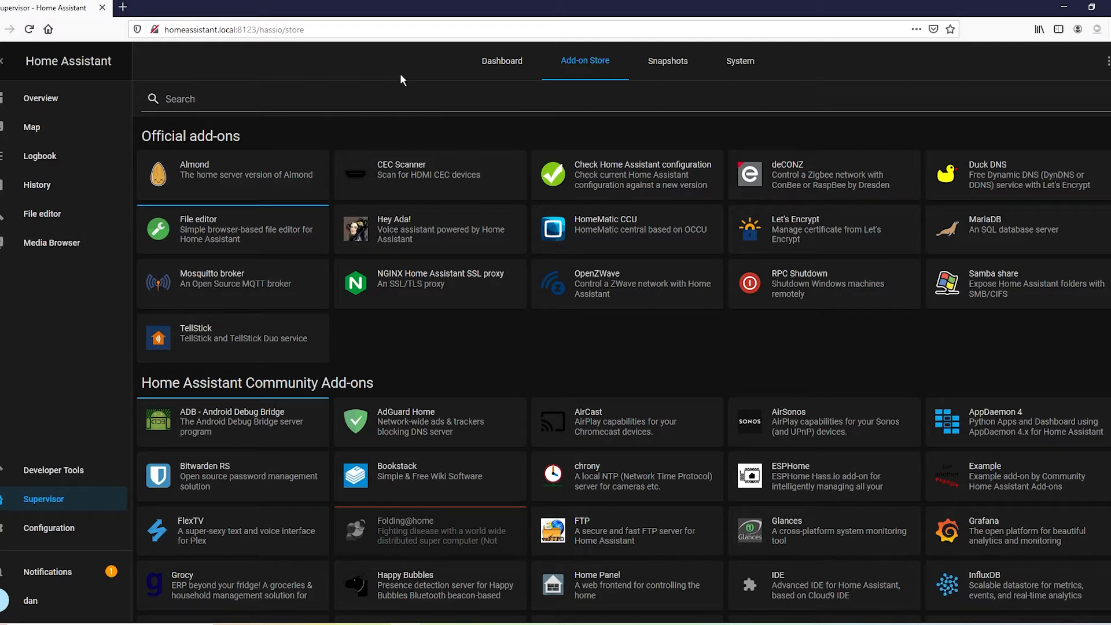
mouse_move(710, 338)
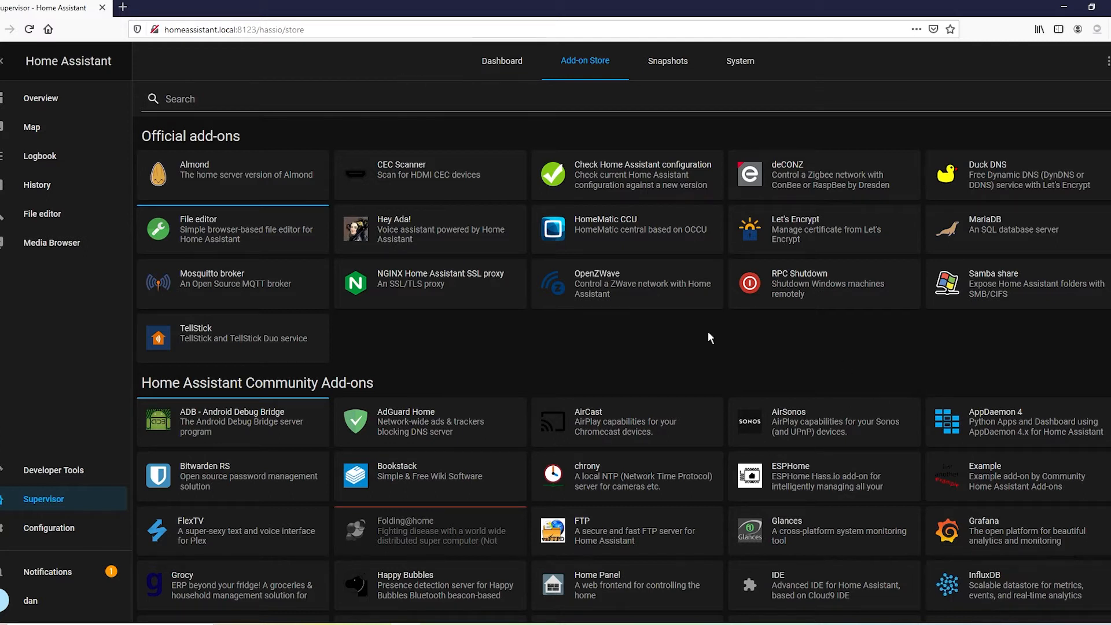
scroll(down, 3)
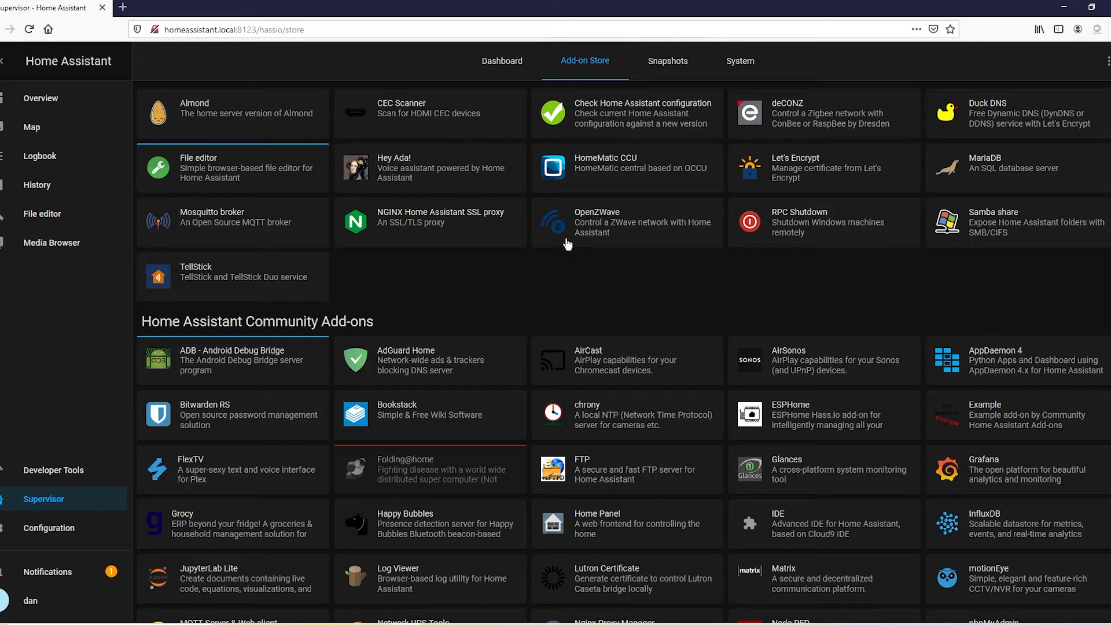
mouse_move(235, 374)
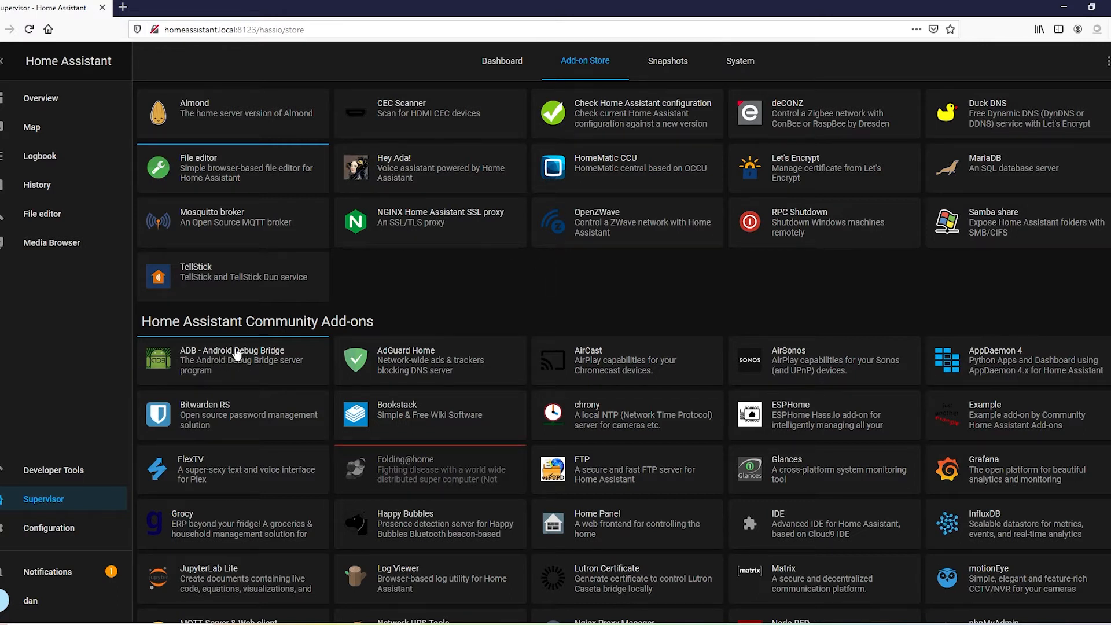
Show the ADB - Android Debug Bridge add-on's configuration listing device 10.0.0.199
click(232, 360)
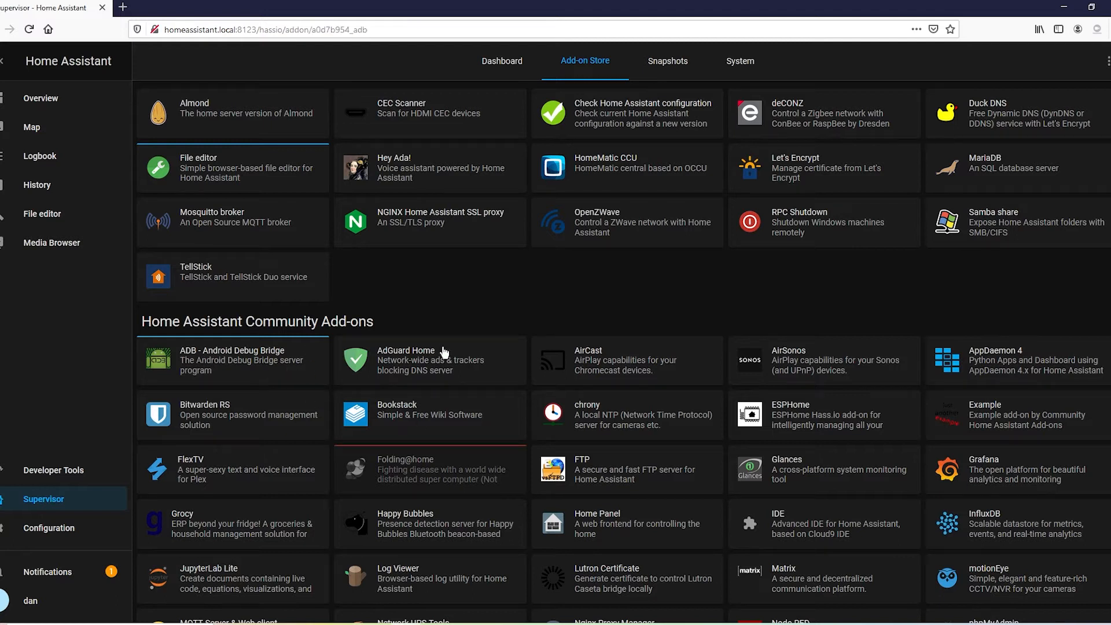
click(232, 358)
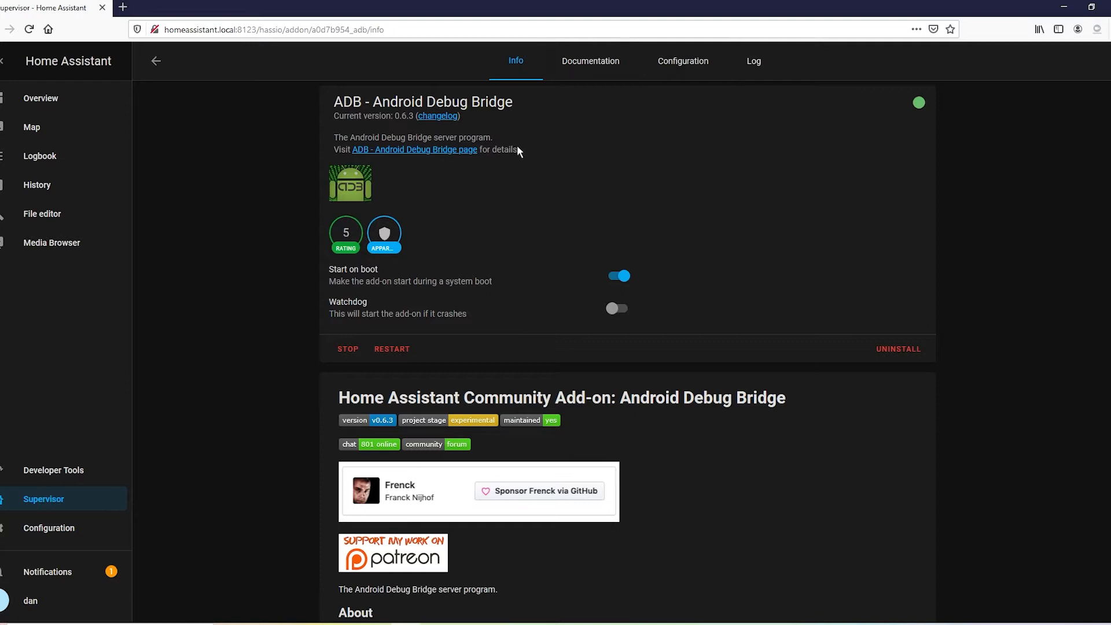
click(682, 62)
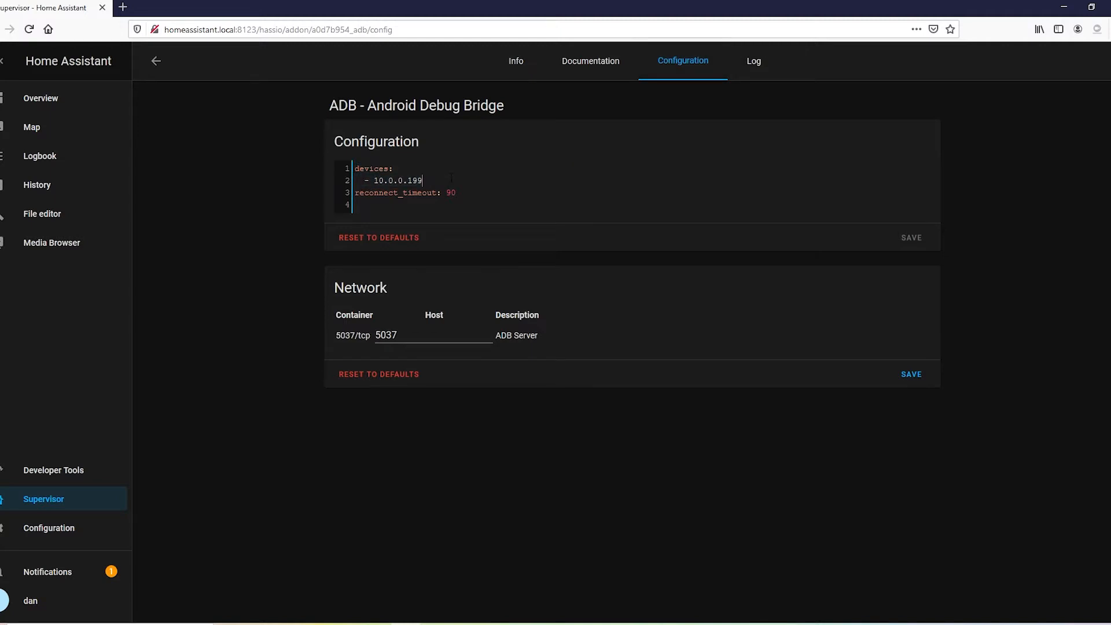
mouse_move(125, 140)
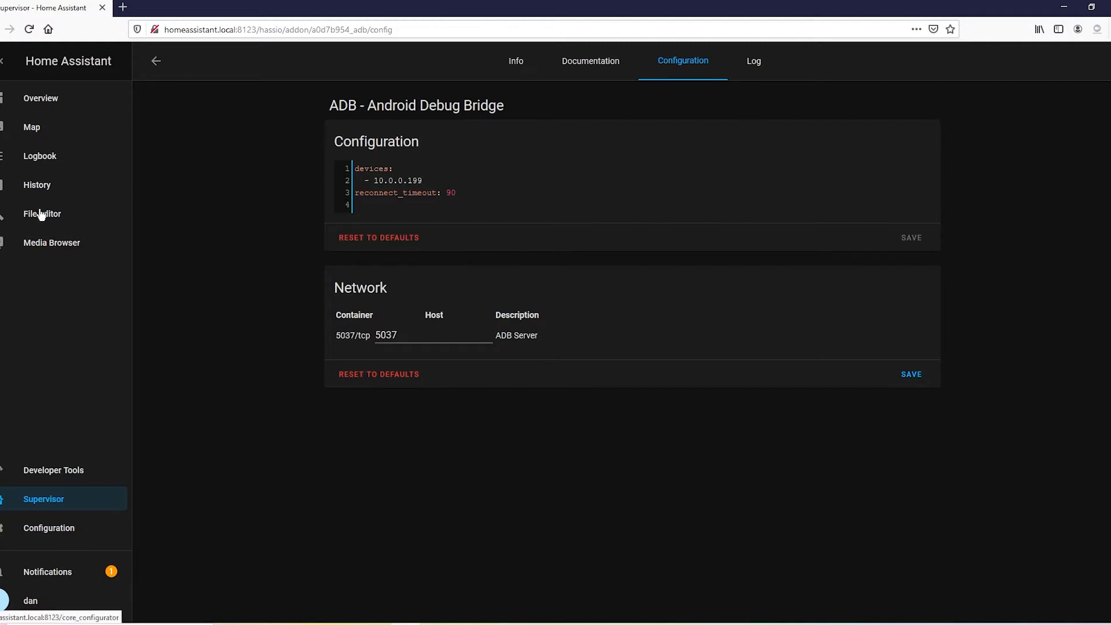
View configuration.yaml with the androidtv media player firestick at host 10.0.0.199
click(42, 213)
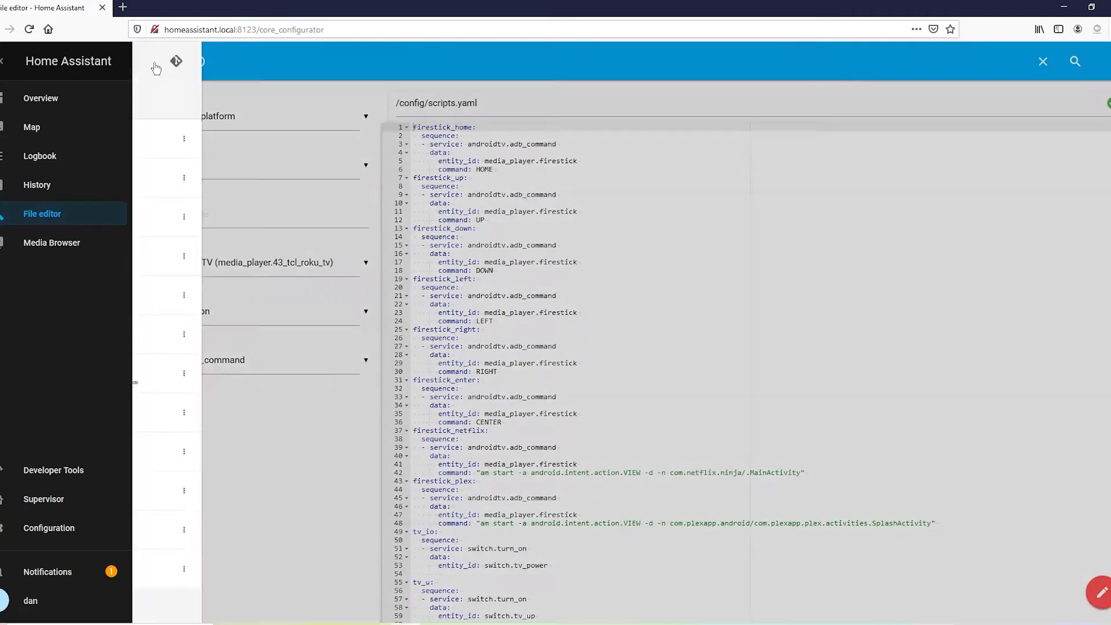
click(176, 61)
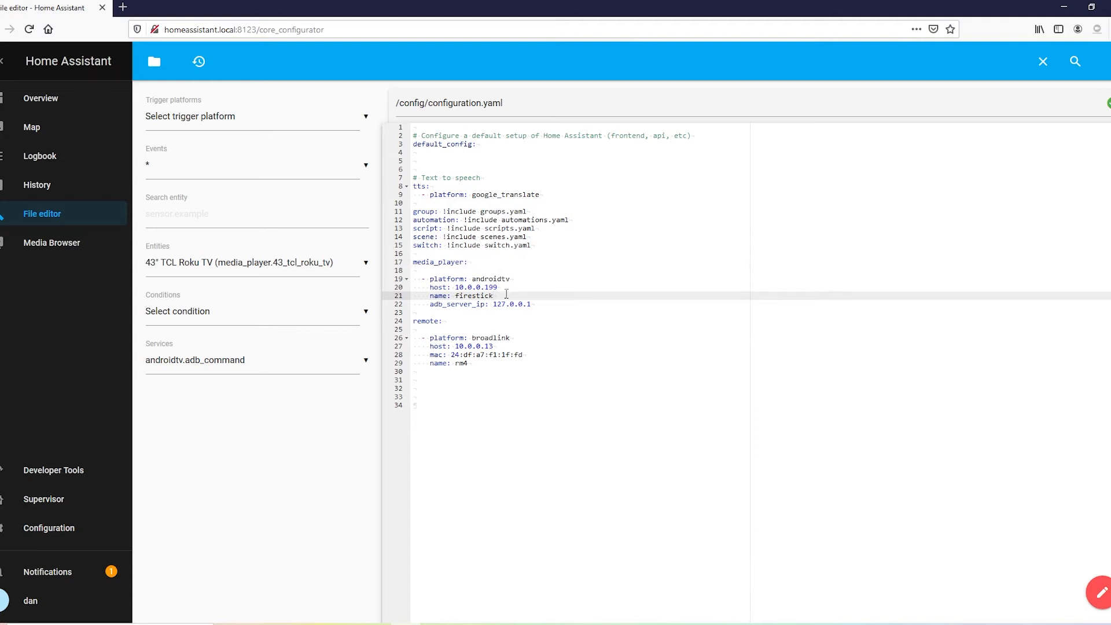
mouse_move(448, 260)
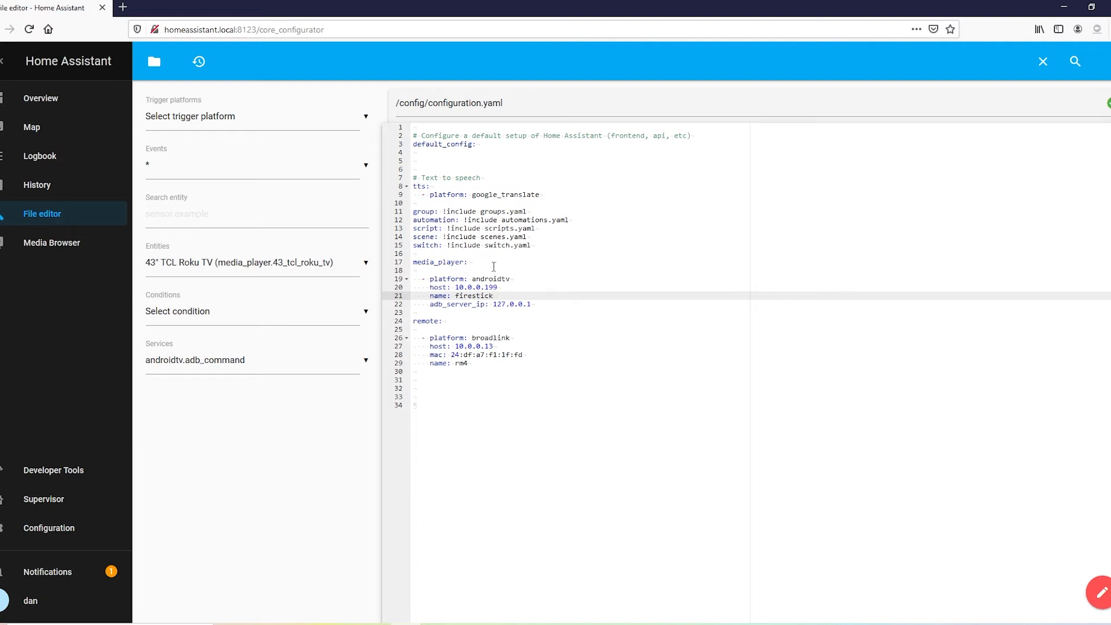
mouse_move(422, 270)
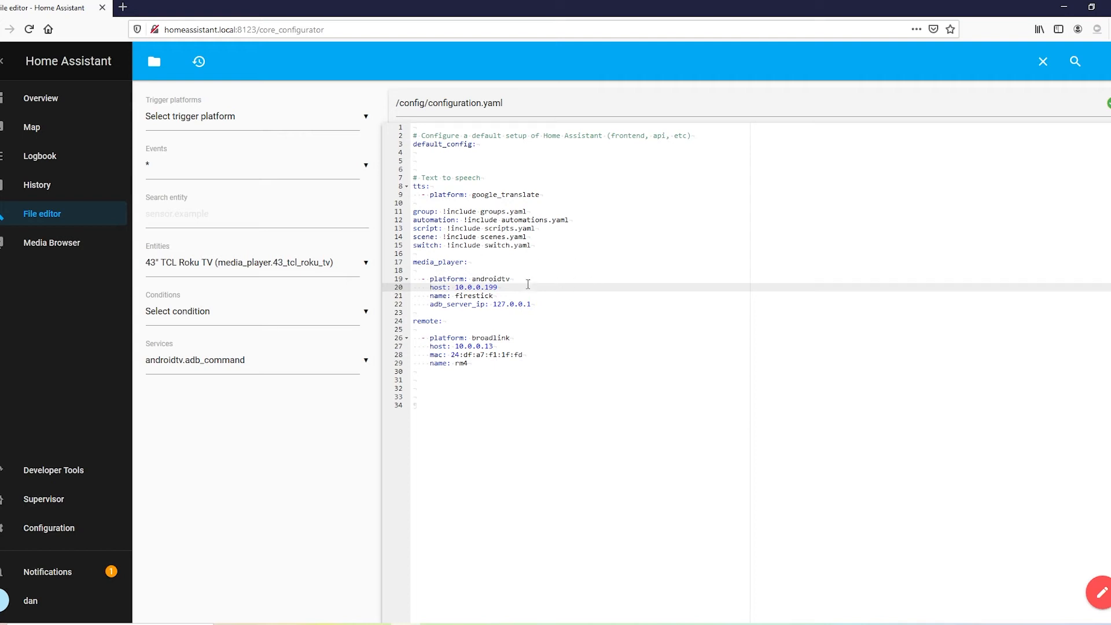
double_click(476, 287)
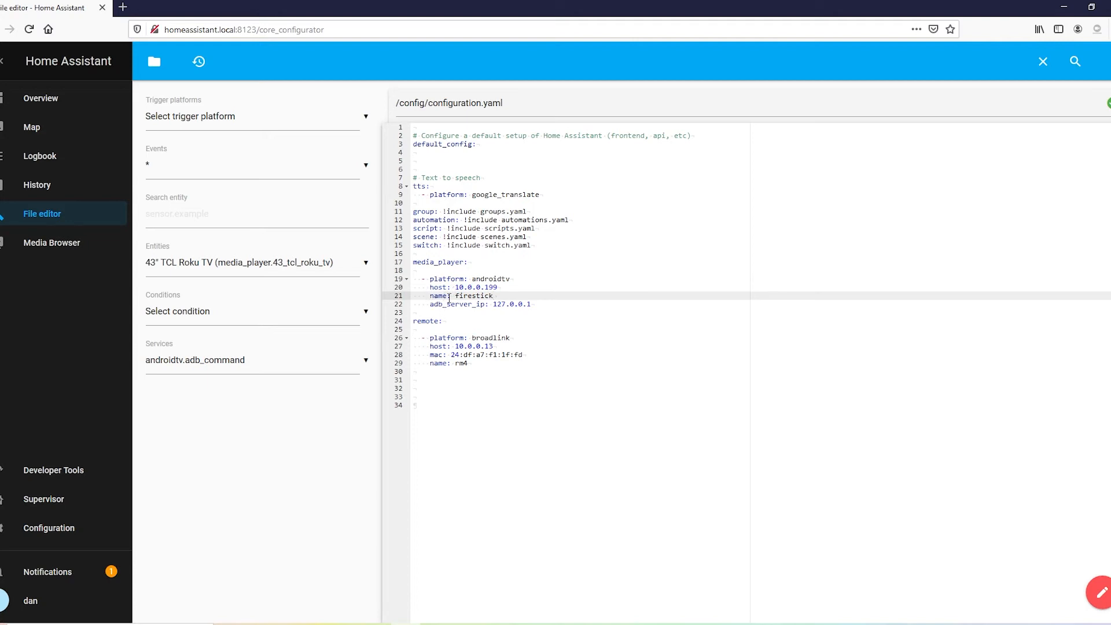
double_click(459, 295)
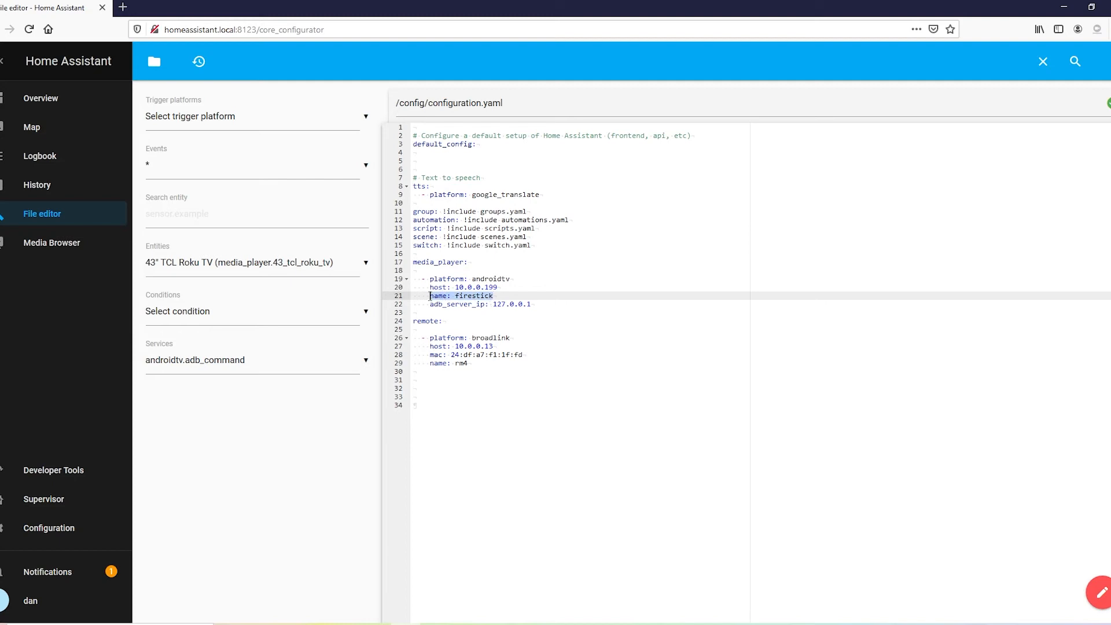
click(495, 295)
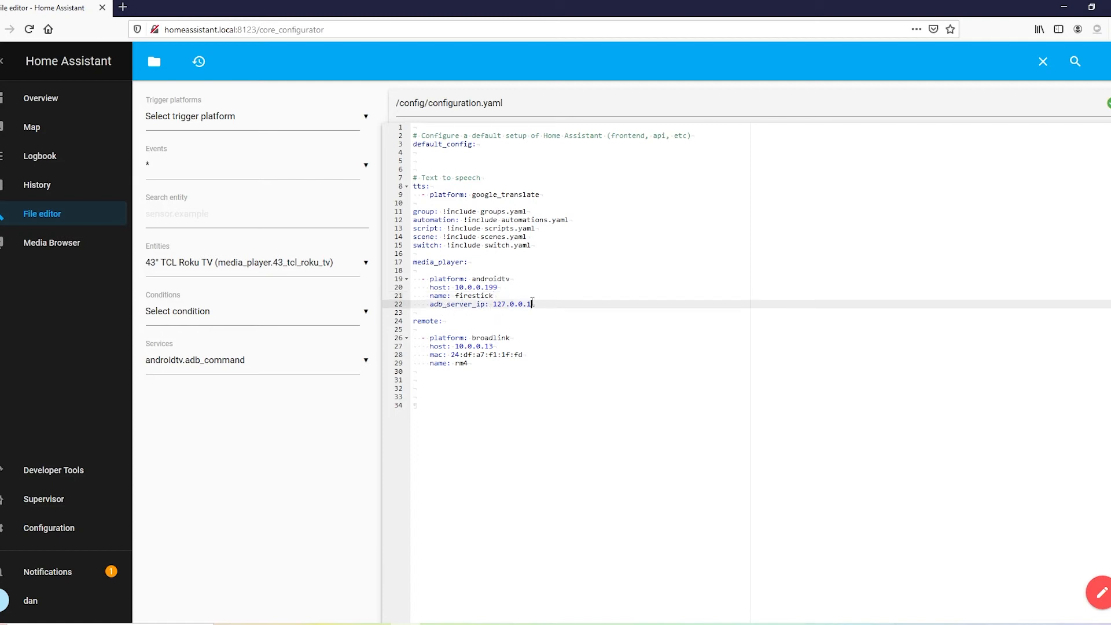
double_click(511, 304)
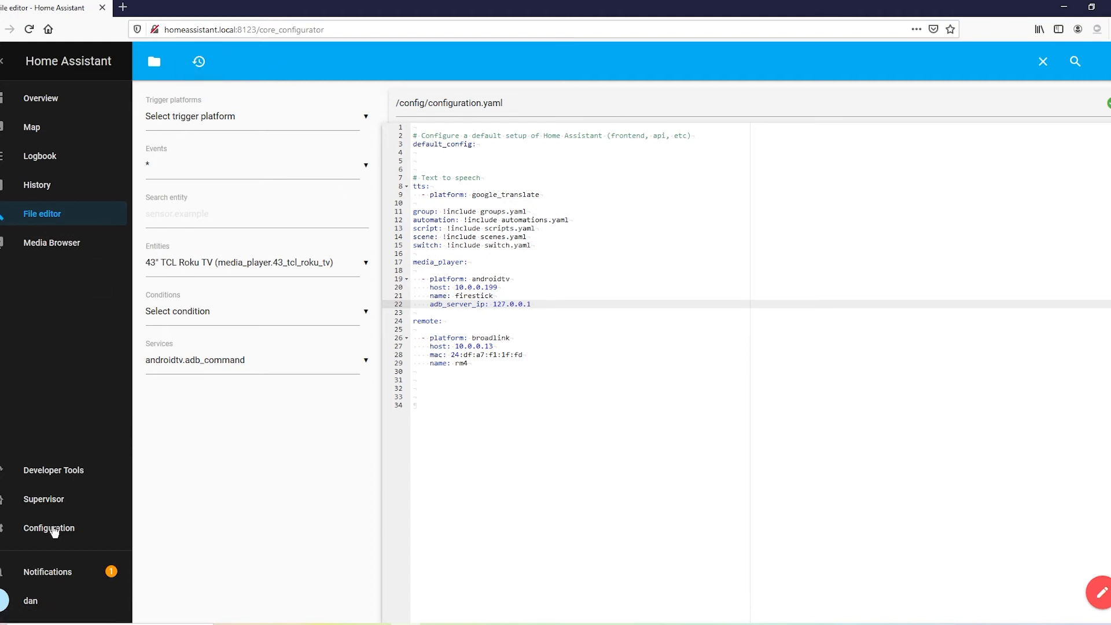
click(49, 528)
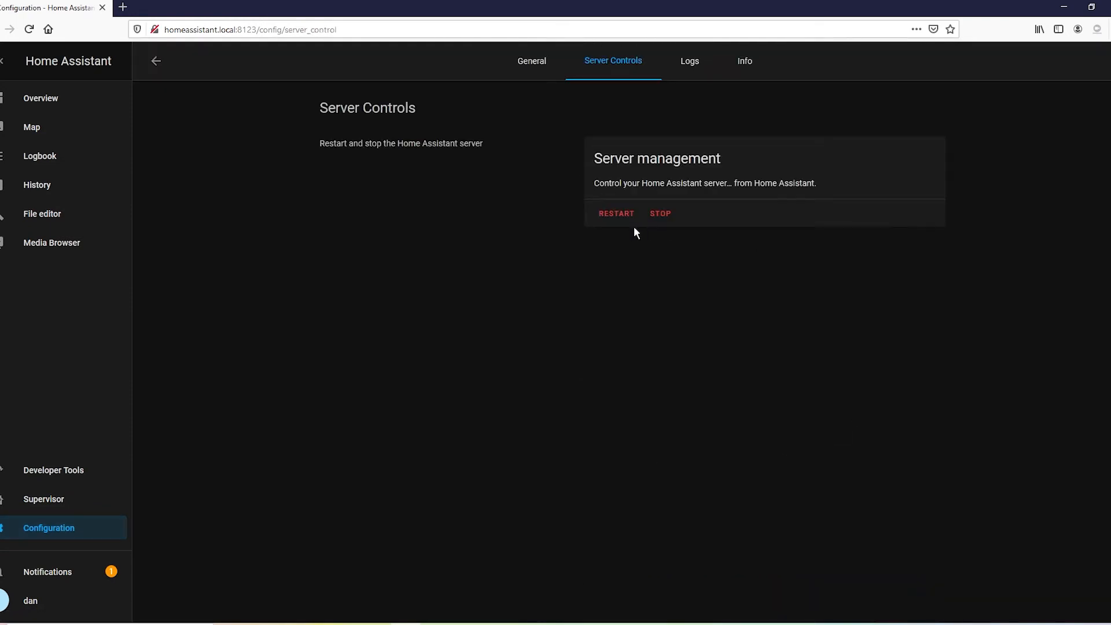
mouse_move(94, 173)
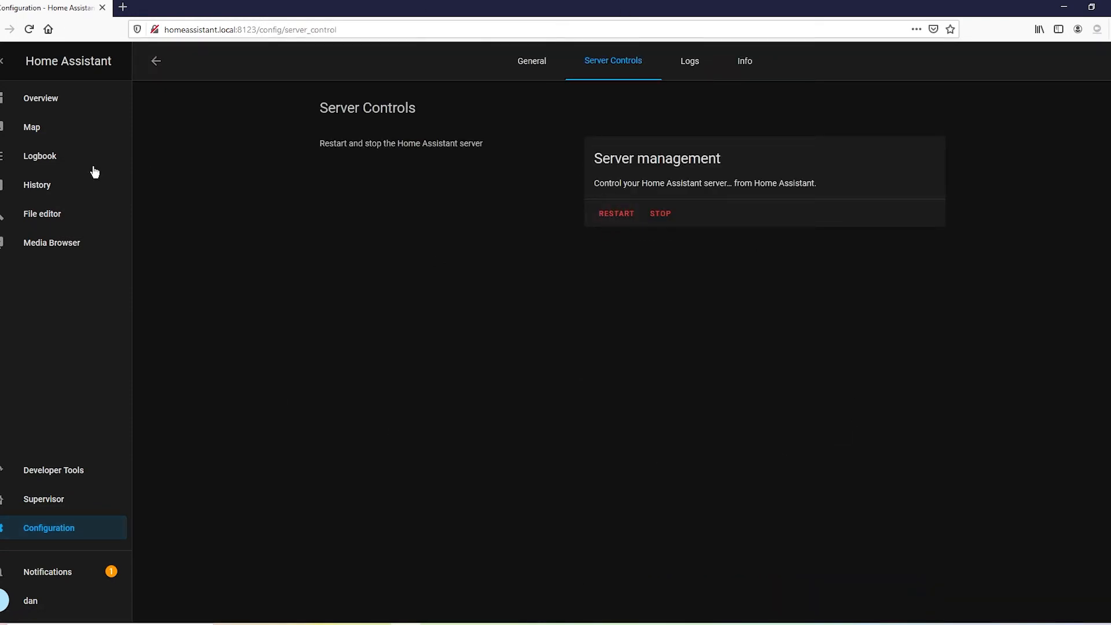
click(42, 215)
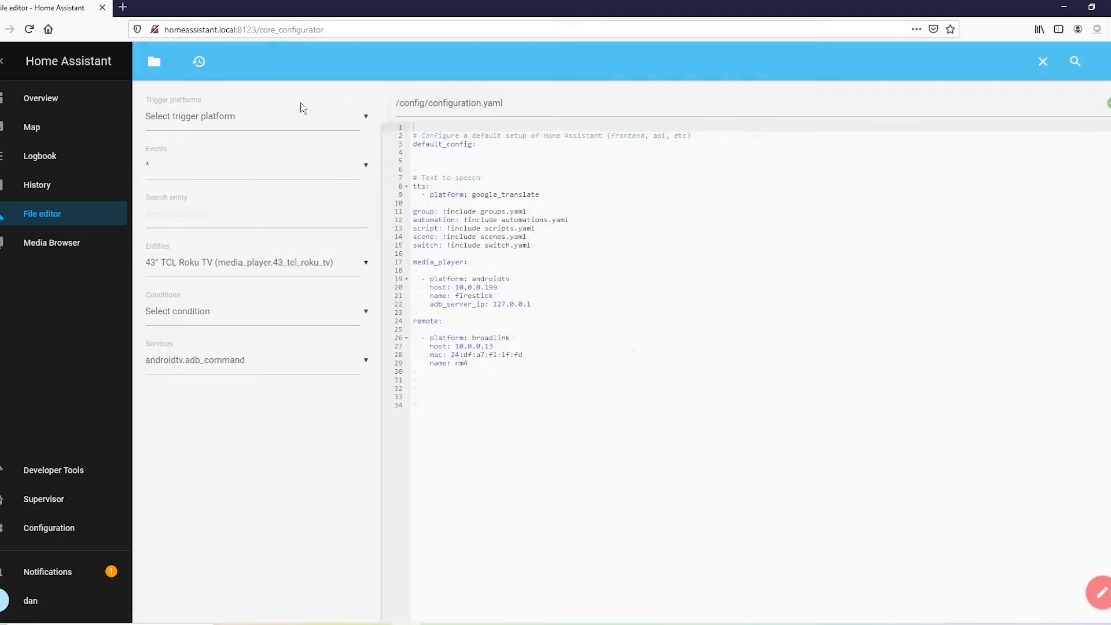
mouse_move(154, 61)
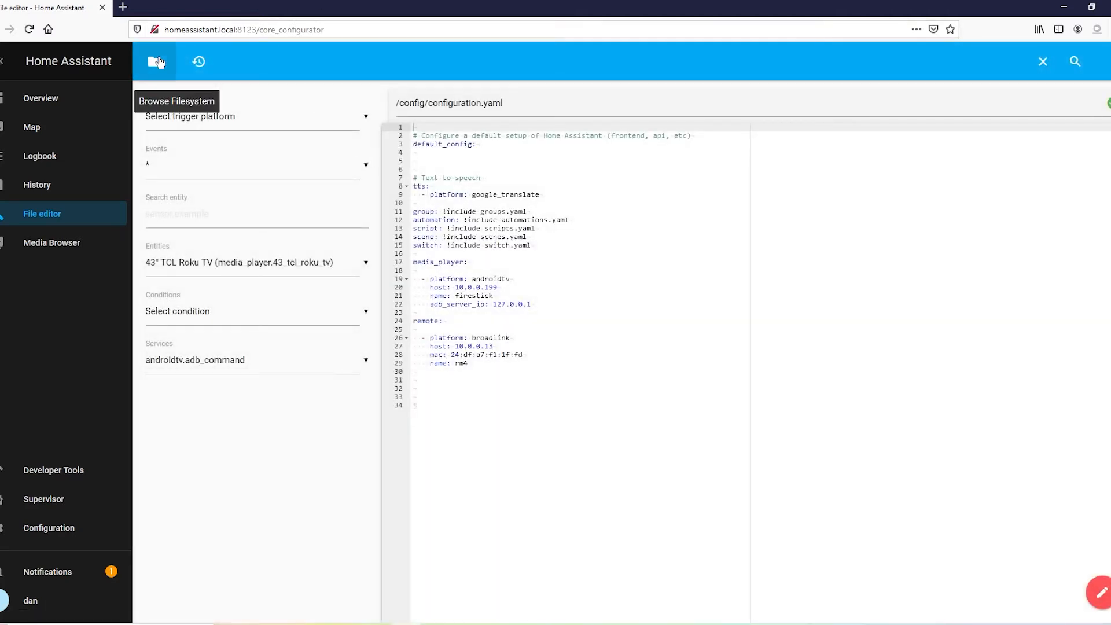
Browse the config folder and view scripts.yaml with the firestick ADB command scripts
click(156, 61)
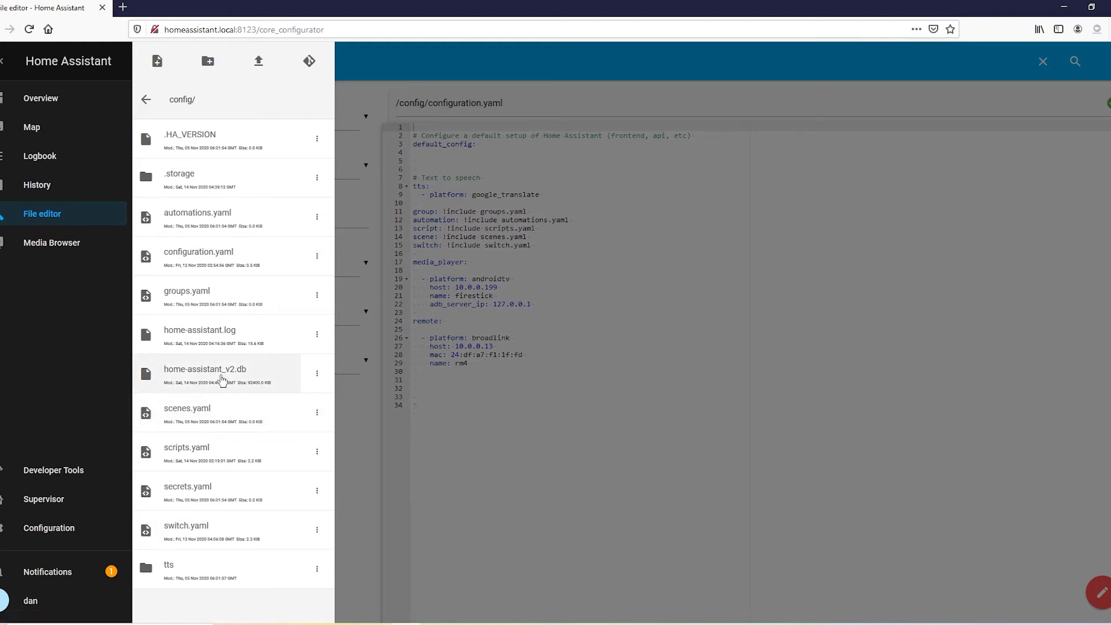
mouse_move(222, 375)
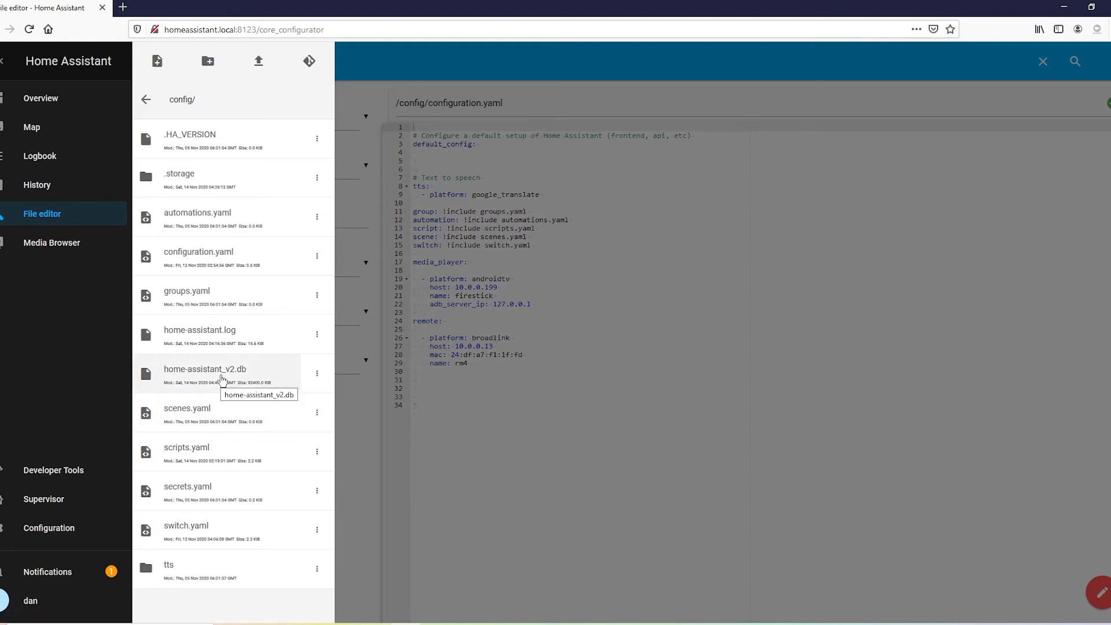
mouse_move(515, 366)
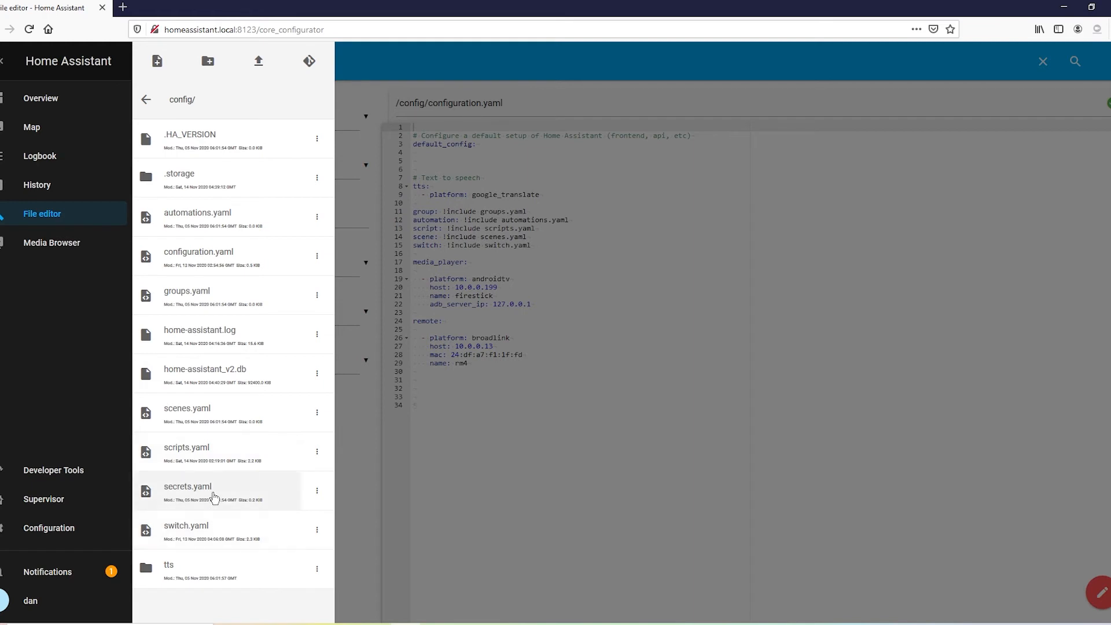
click(187, 447)
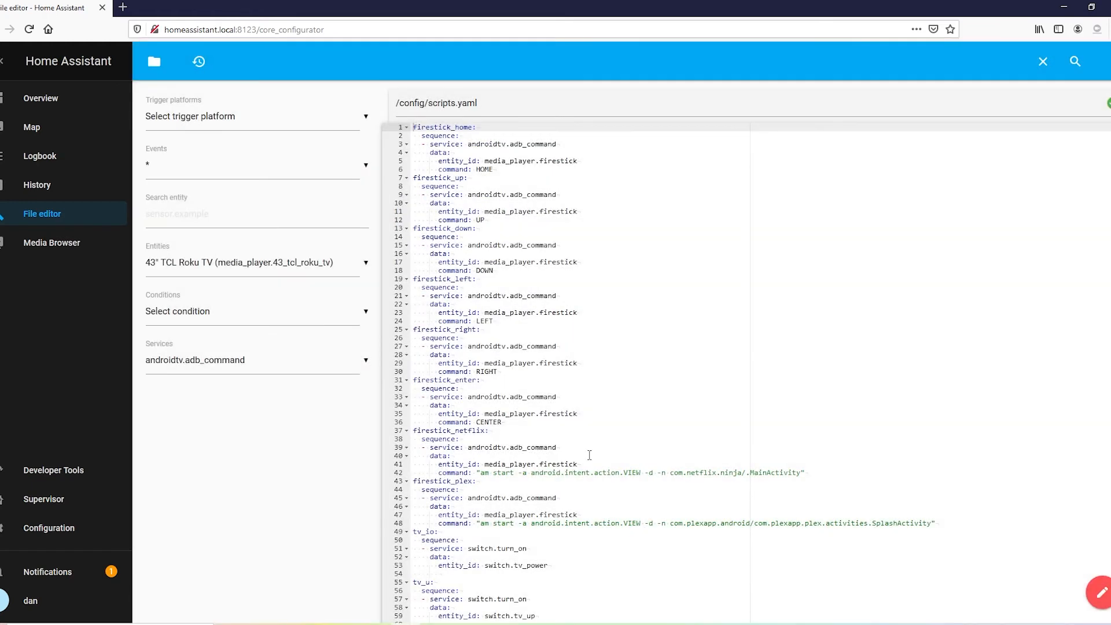
scroll(down, 3)
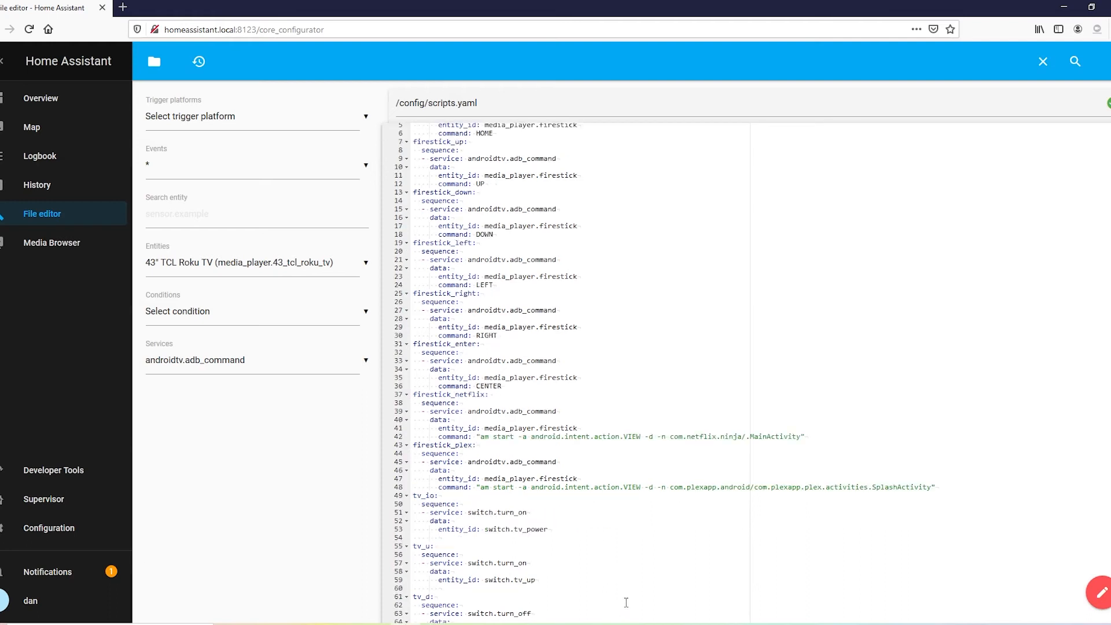
scroll(down, 3)
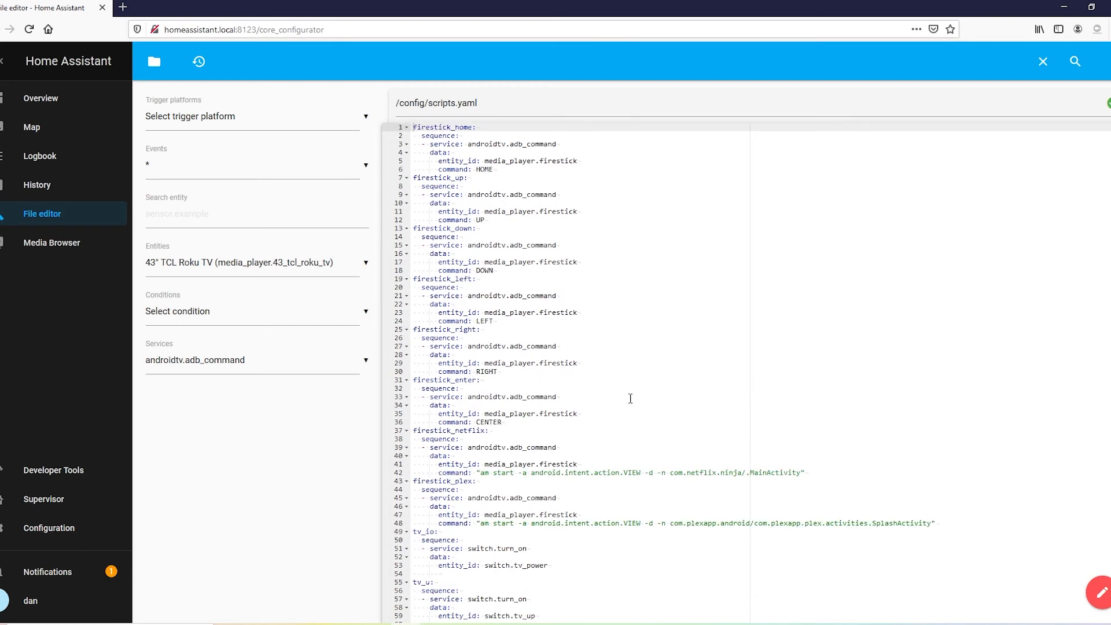
mouse_move(772, 468)
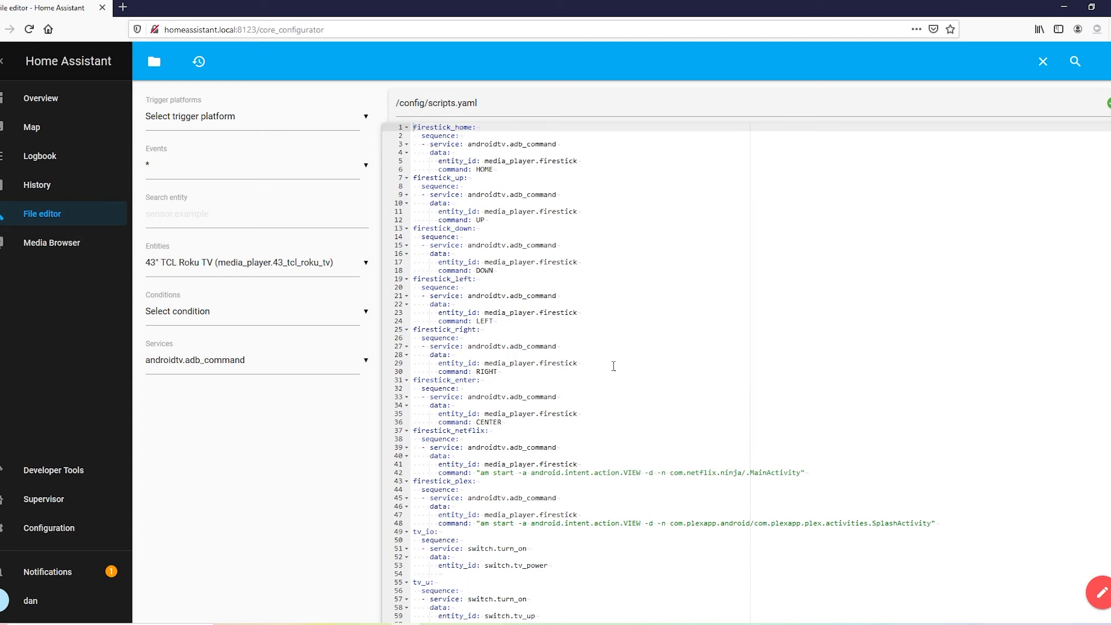
mouse_move(185, 114)
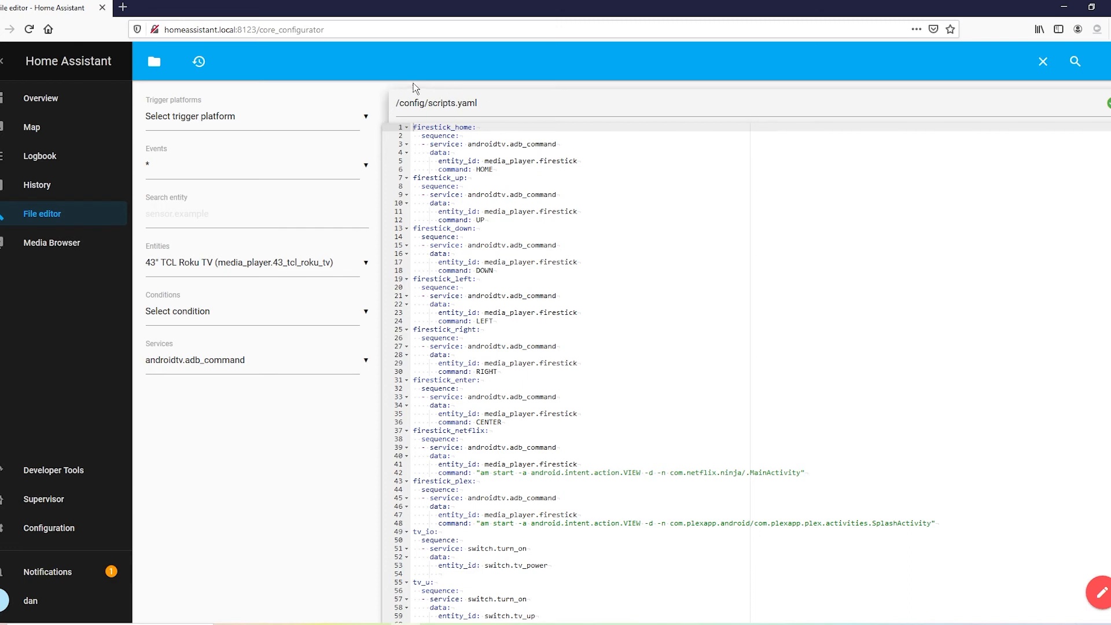
Highlight the firestick_home script and its androidtv.adb_command HOME command
click(497, 169)
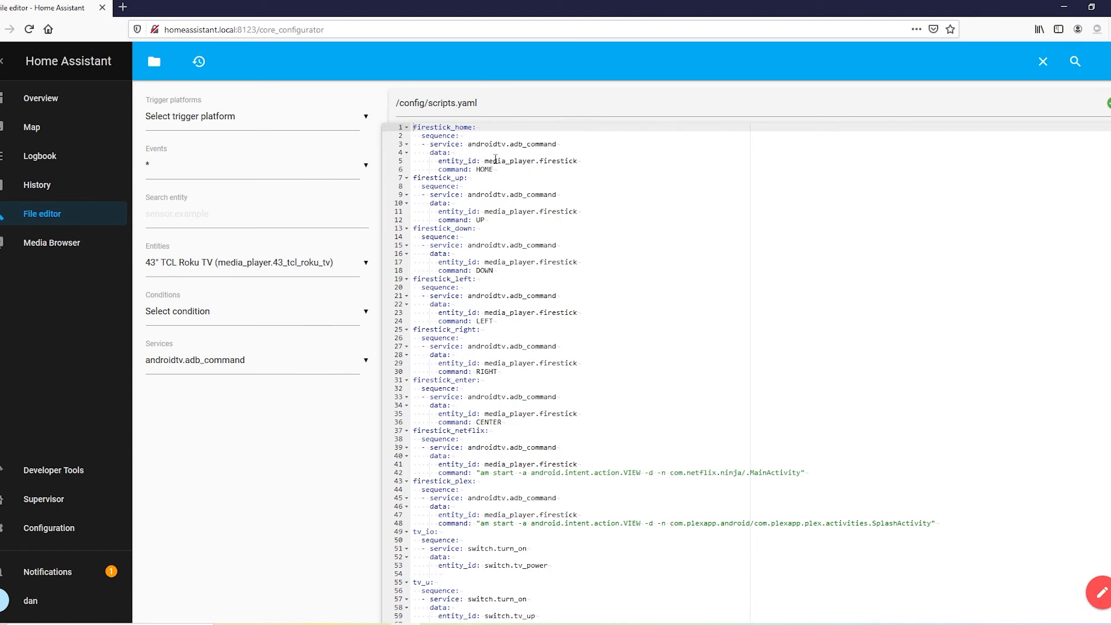
drag(414, 126, 493, 169)
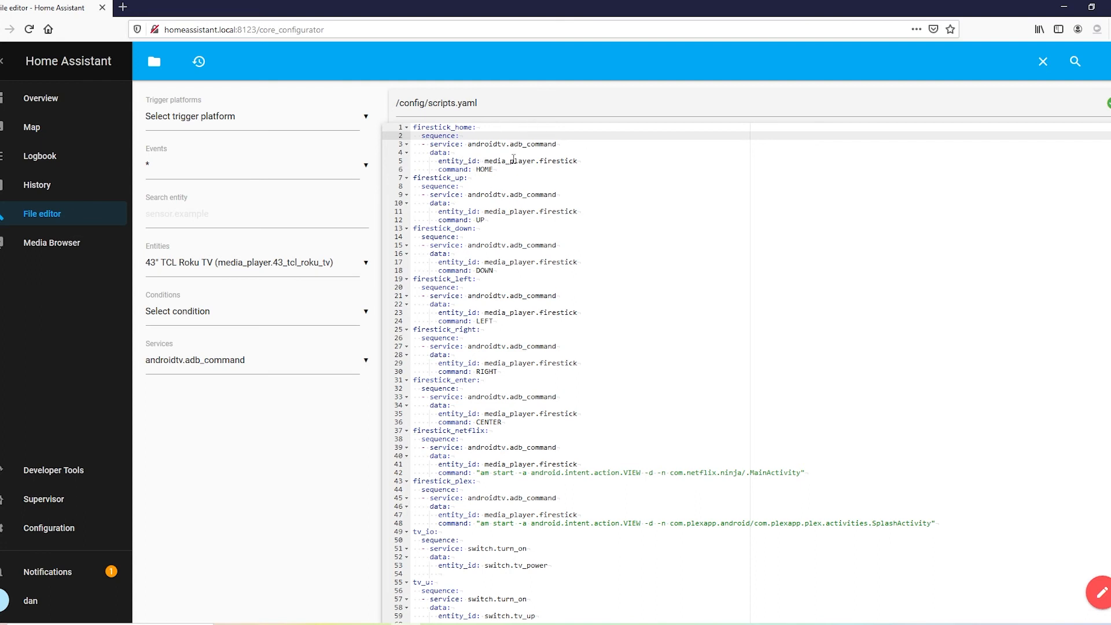
double_click(558, 161)
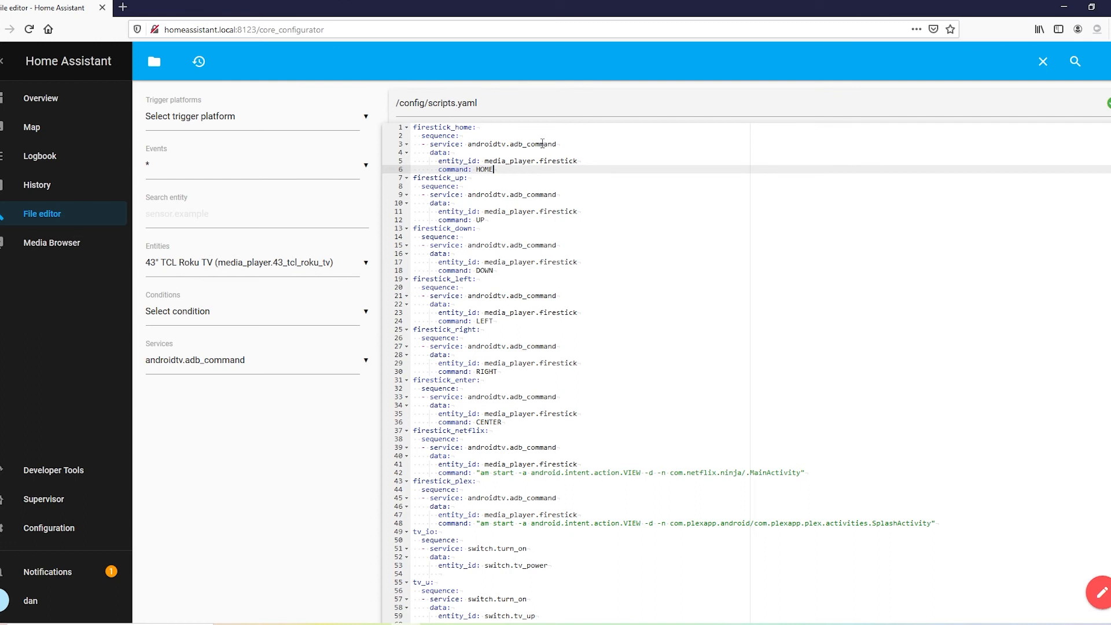
mouse_move(514, 163)
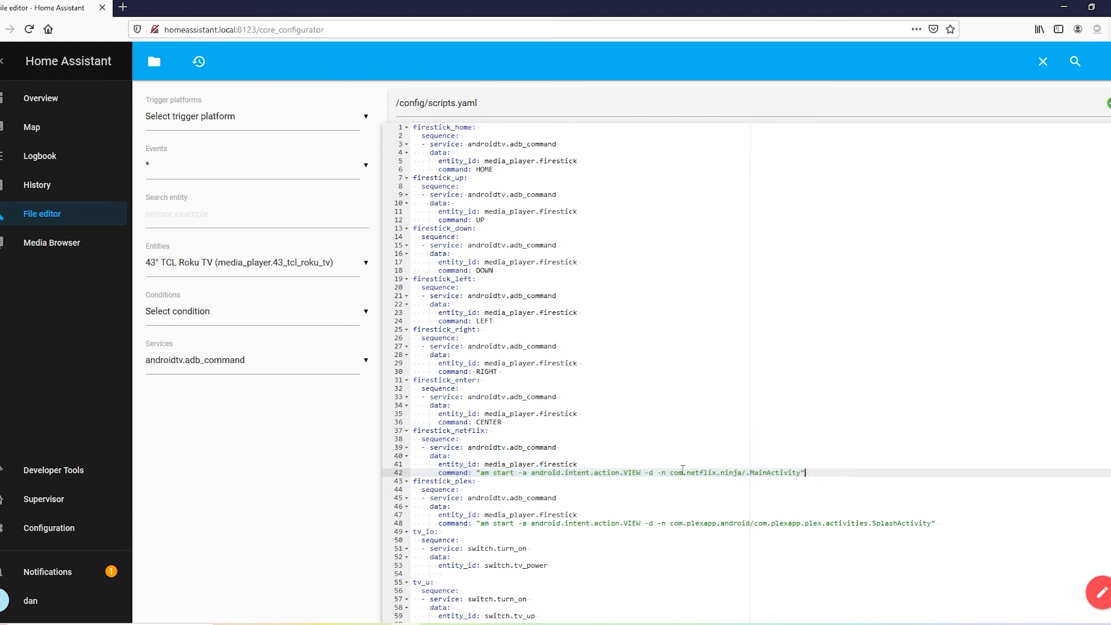
mouse_move(635, 345)
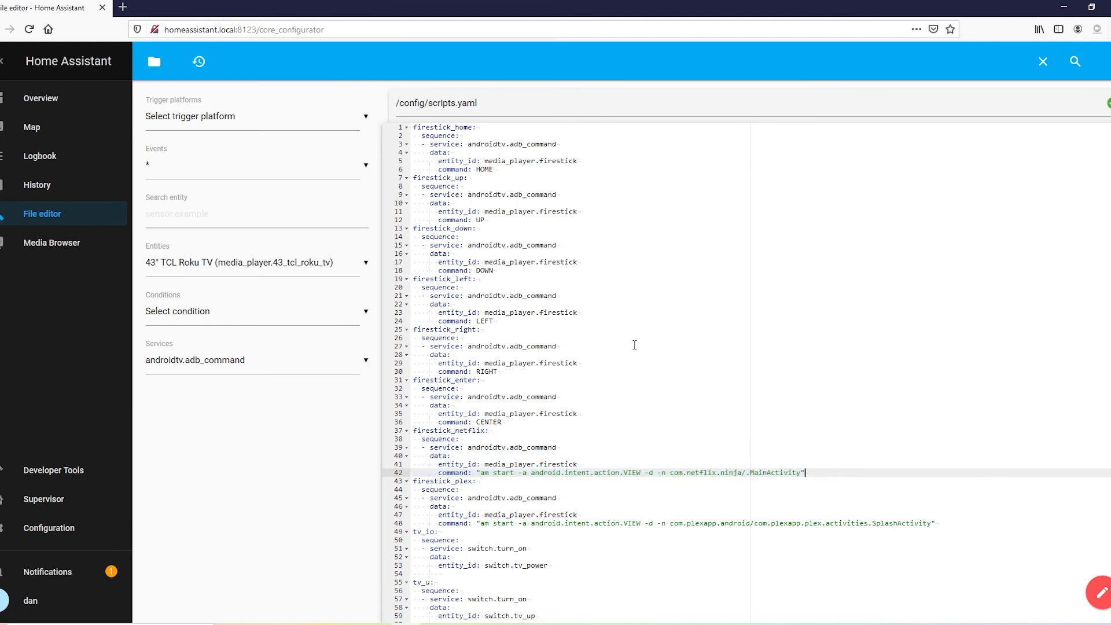
mouse_move(61, 61)
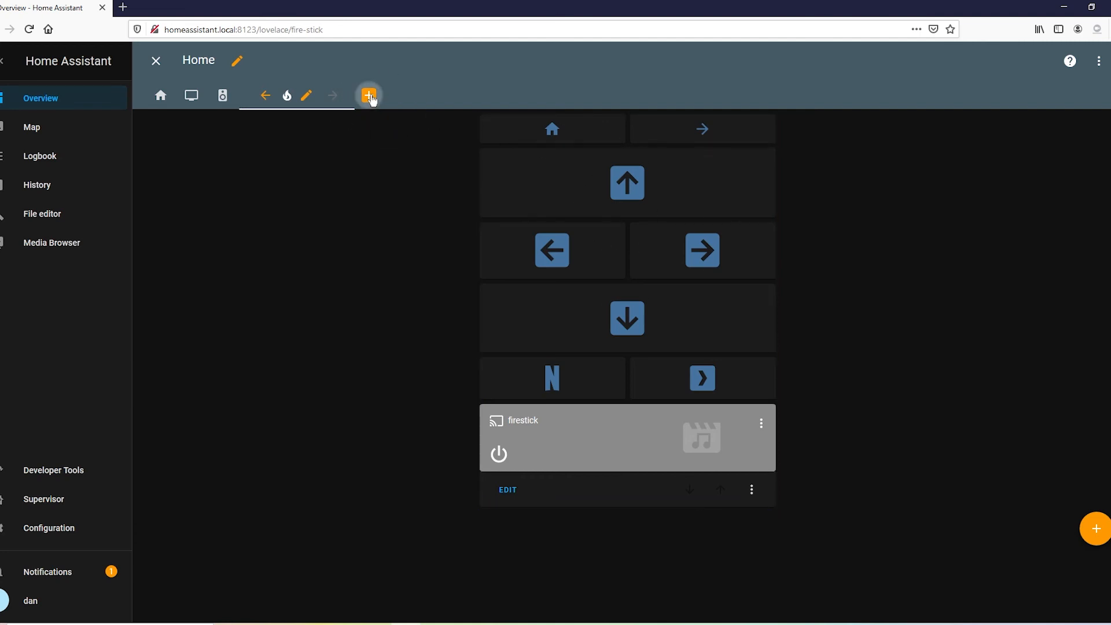
Add a new dashboard view titled fstick and save it
click(368, 95)
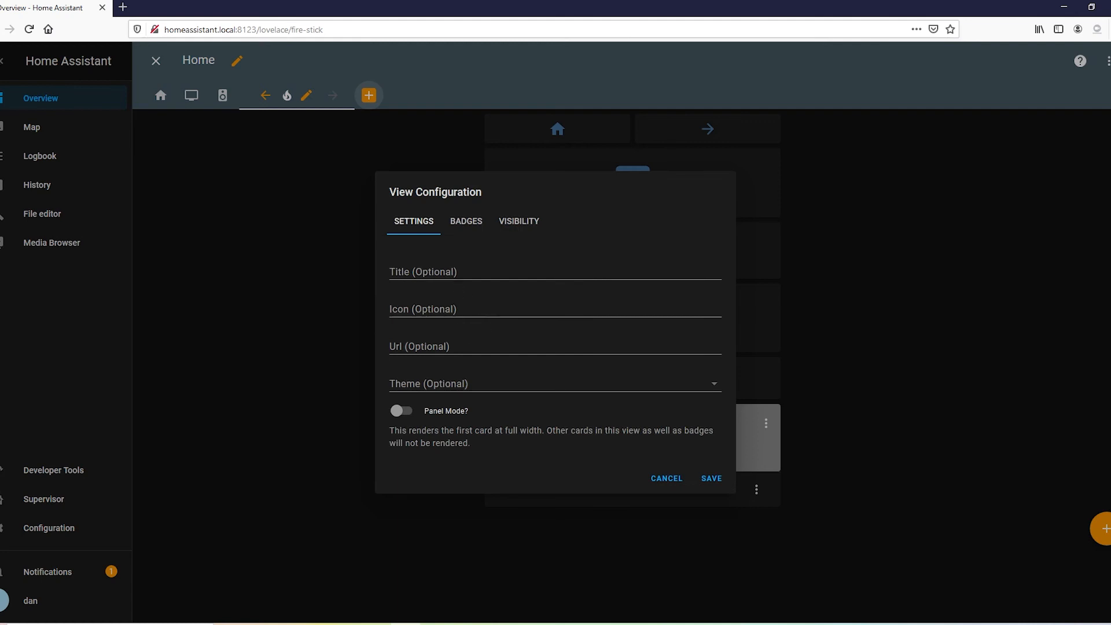
text(fs)
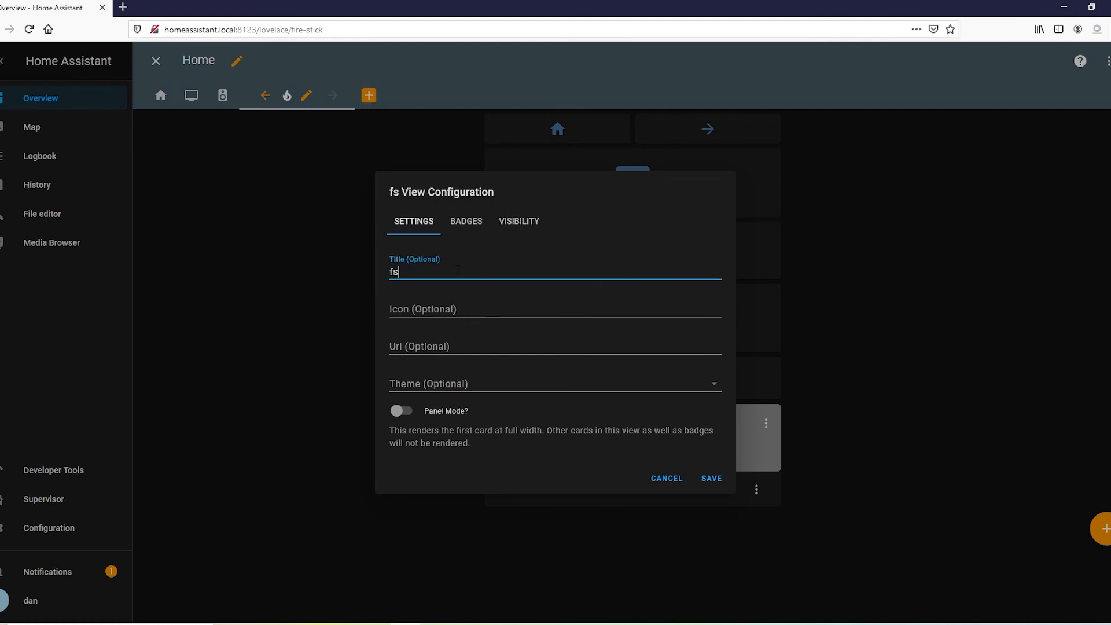
text(tick)
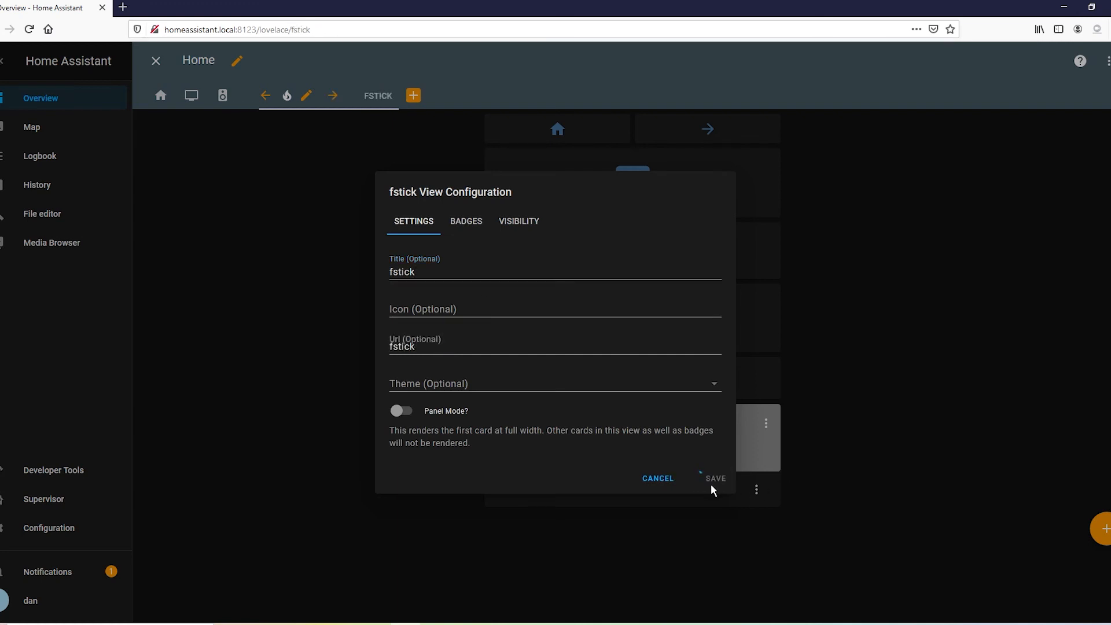
click(714, 478)
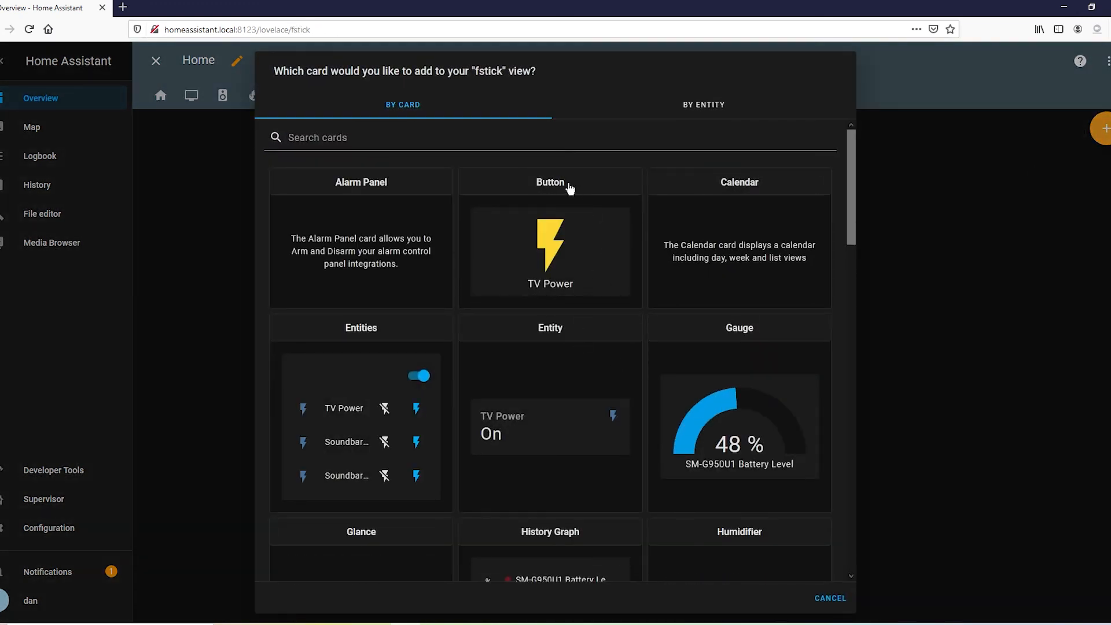
Add a Button card whose tap action calls service script.firestick_home
click(549, 248)
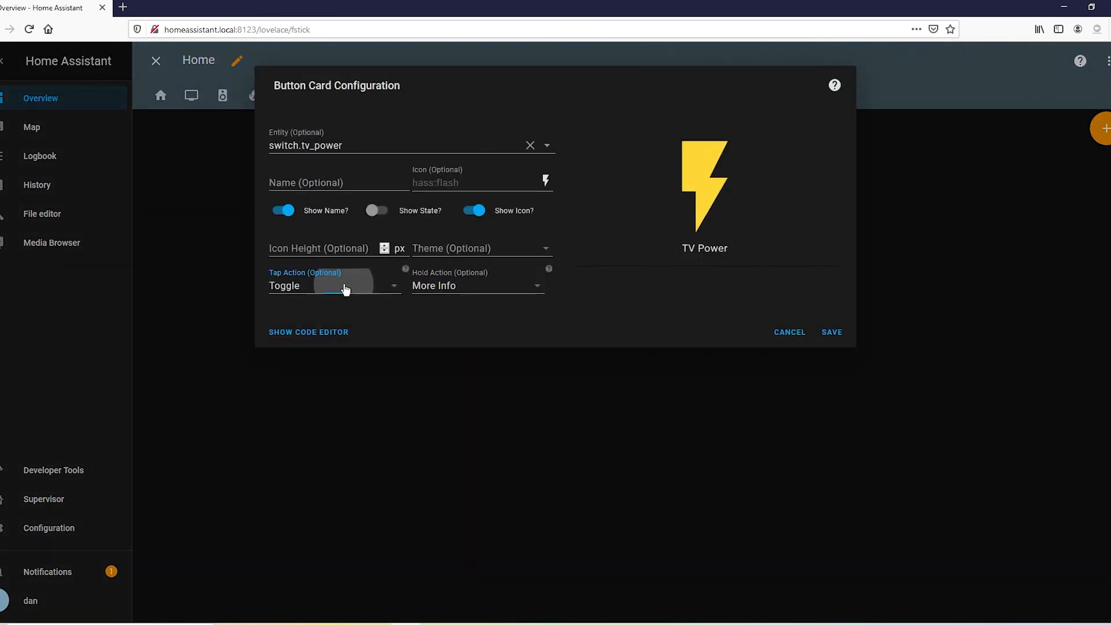
click(333, 286)
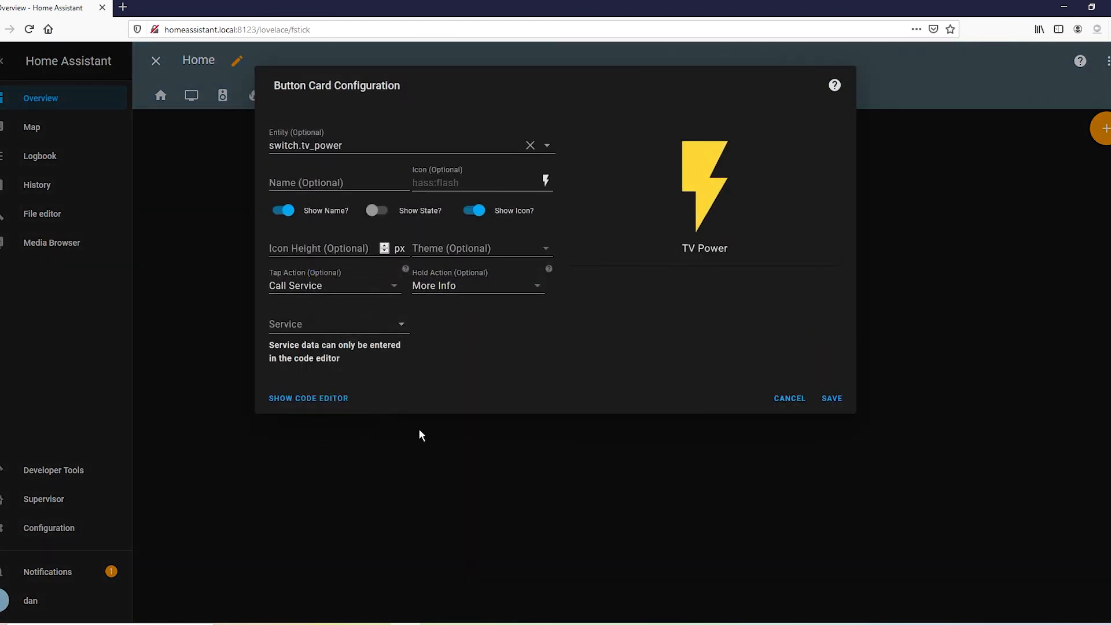
click(338, 324)
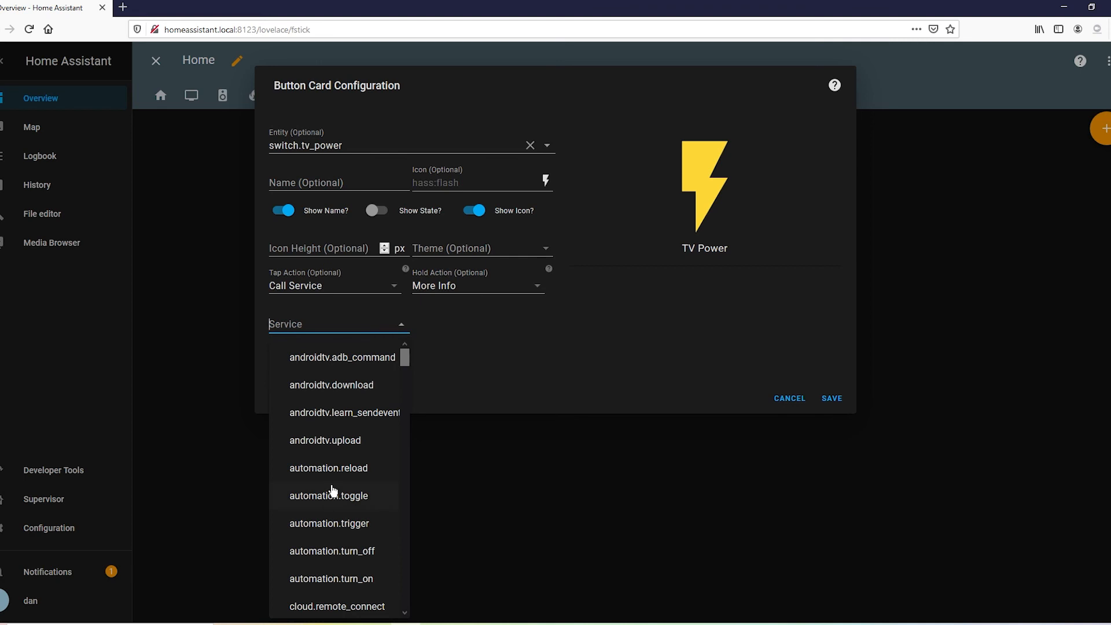
scroll(down, 3)
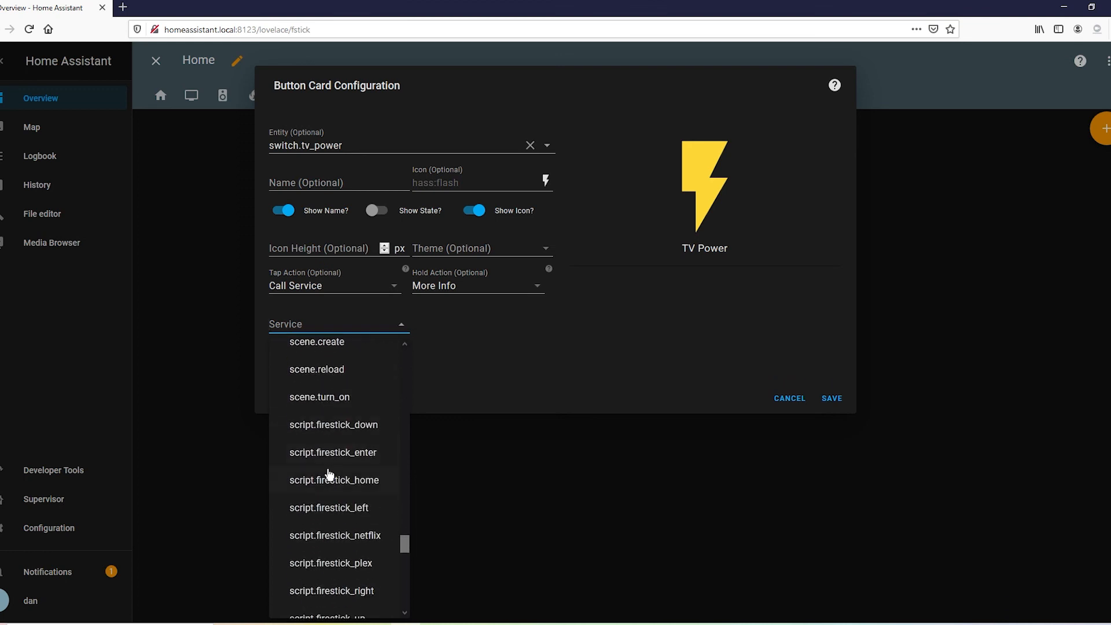
mouse_move(327, 442)
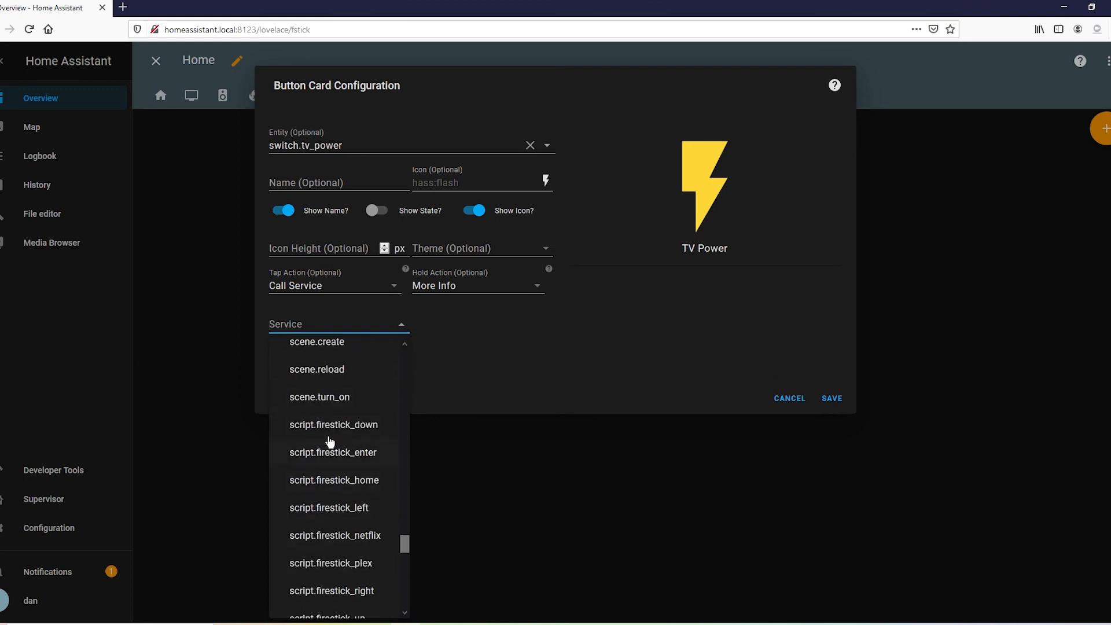
mouse_move(346, 492)
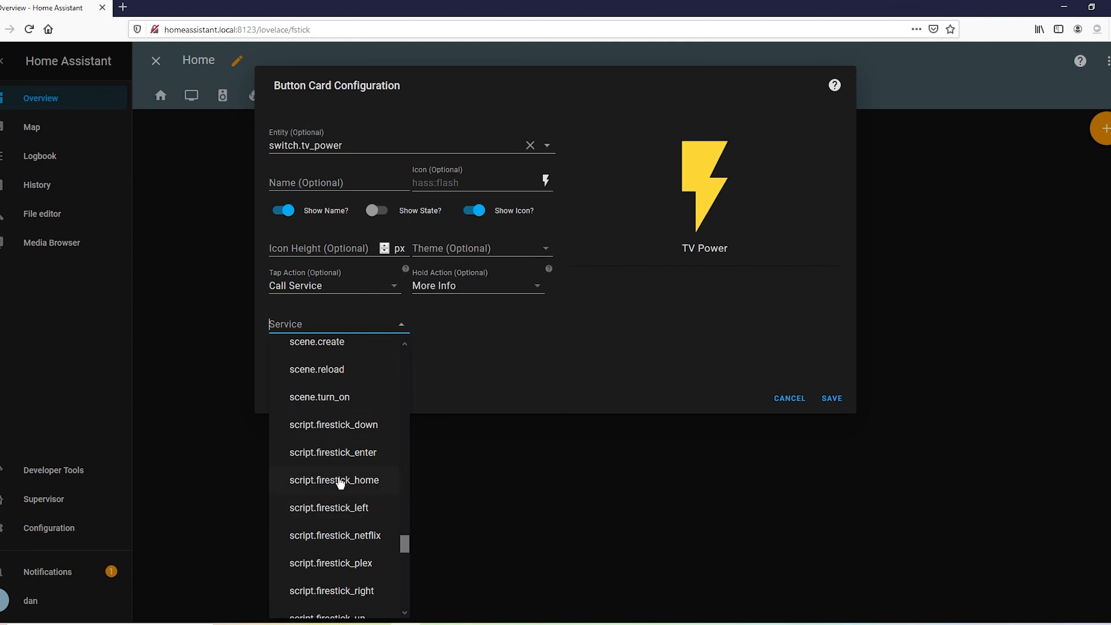
click(333, 479)
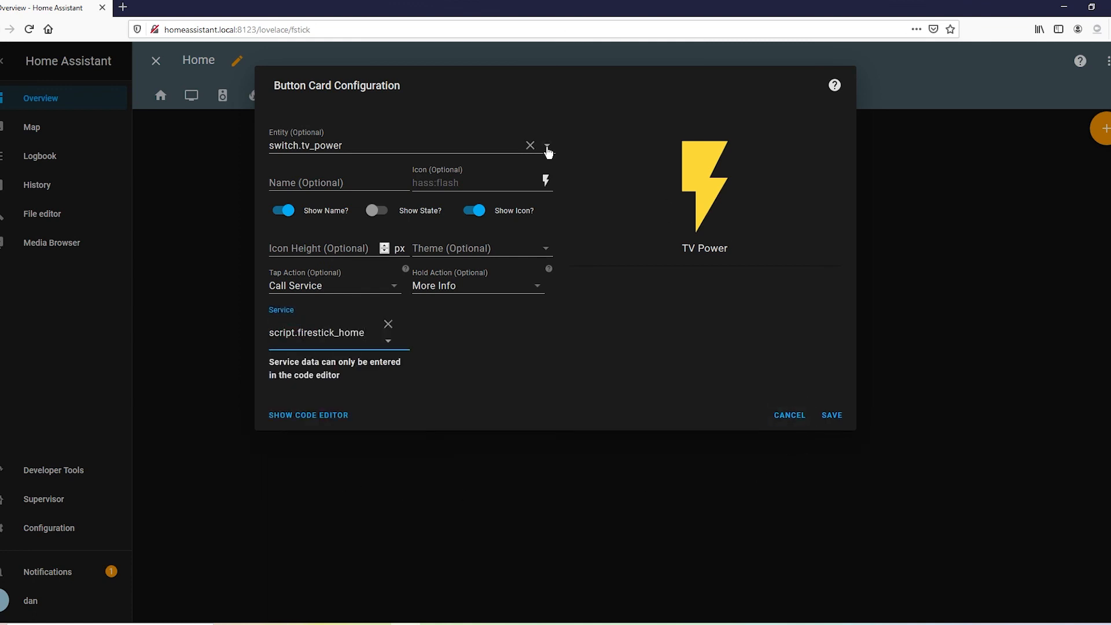
Clear the TV power entity, name the button fire home and save the card
click(530, 146)
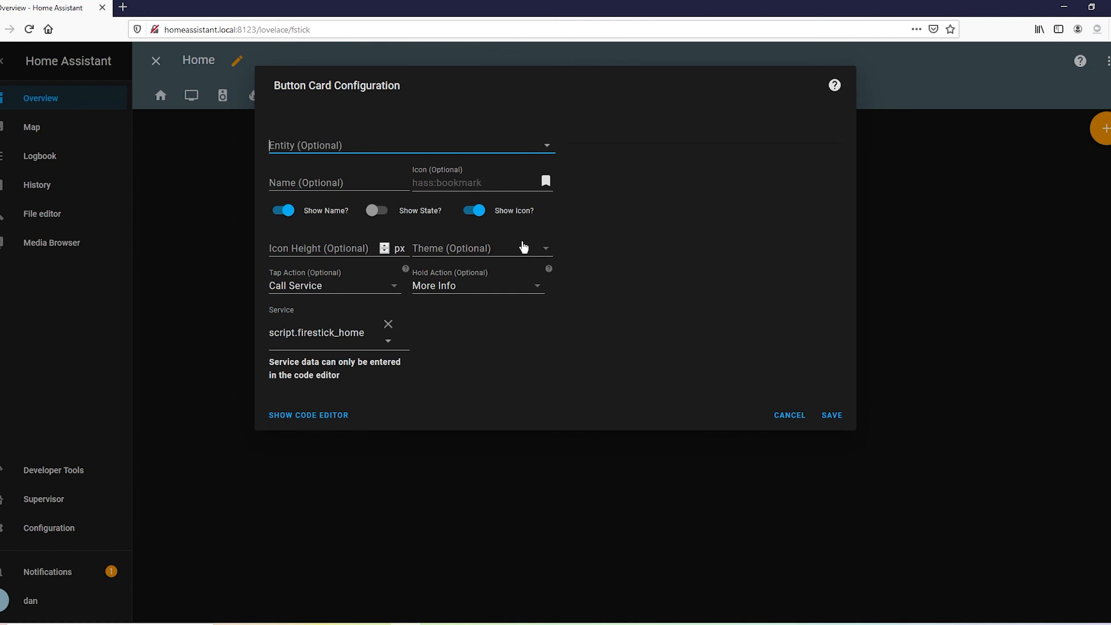
text(f)
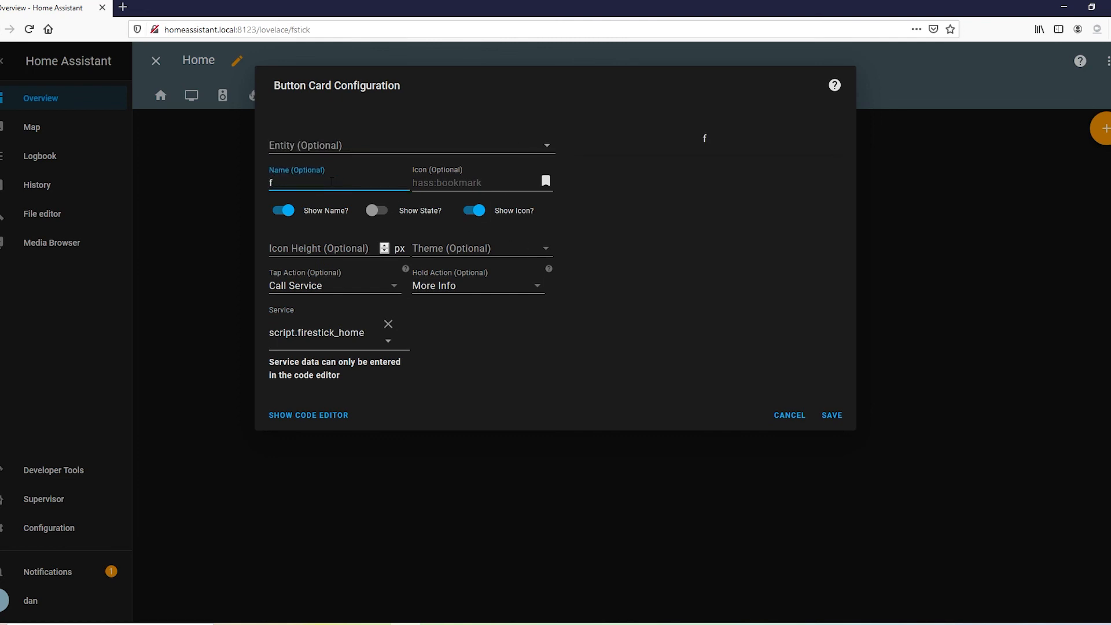
text(ire h)
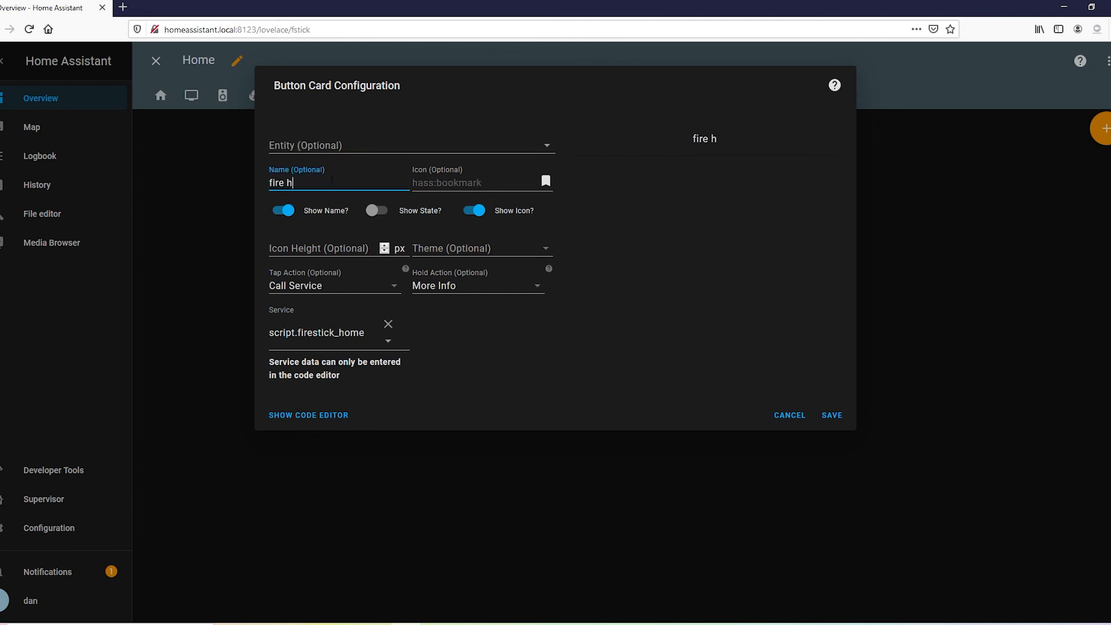
text(ome)
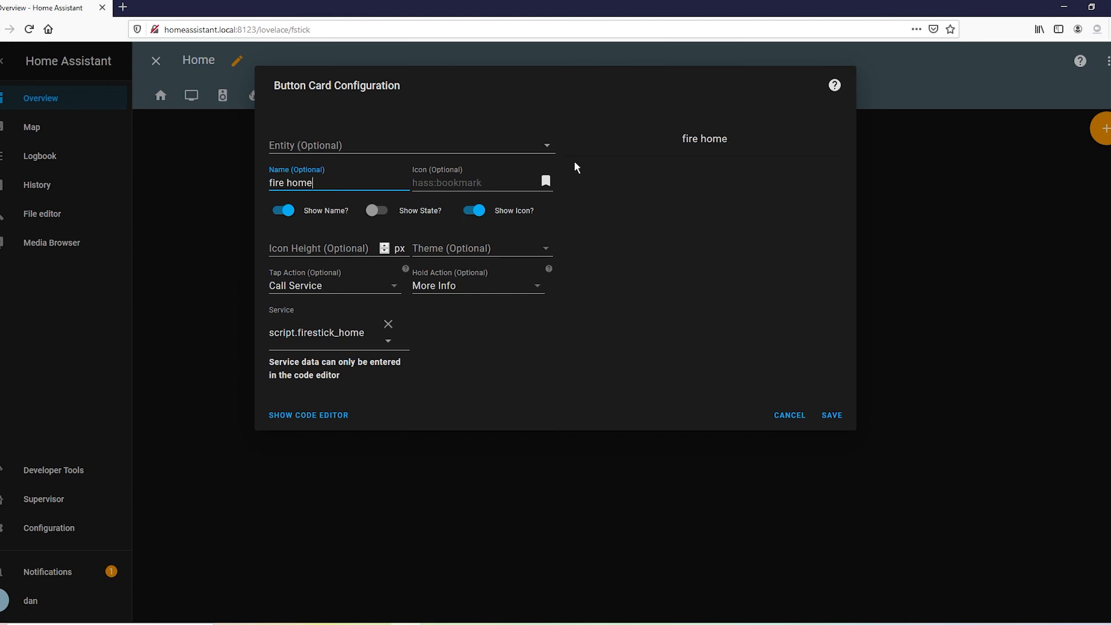
click(831, 415)
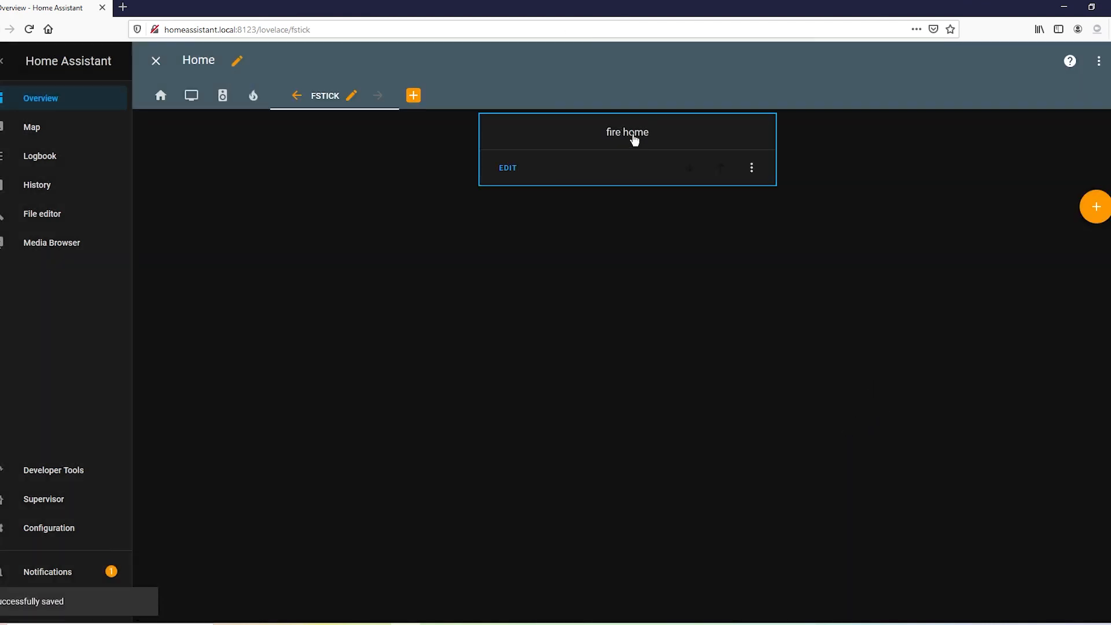
Finish dashboard editing, leaving the fstick view with its fire home button
click(155, 60)
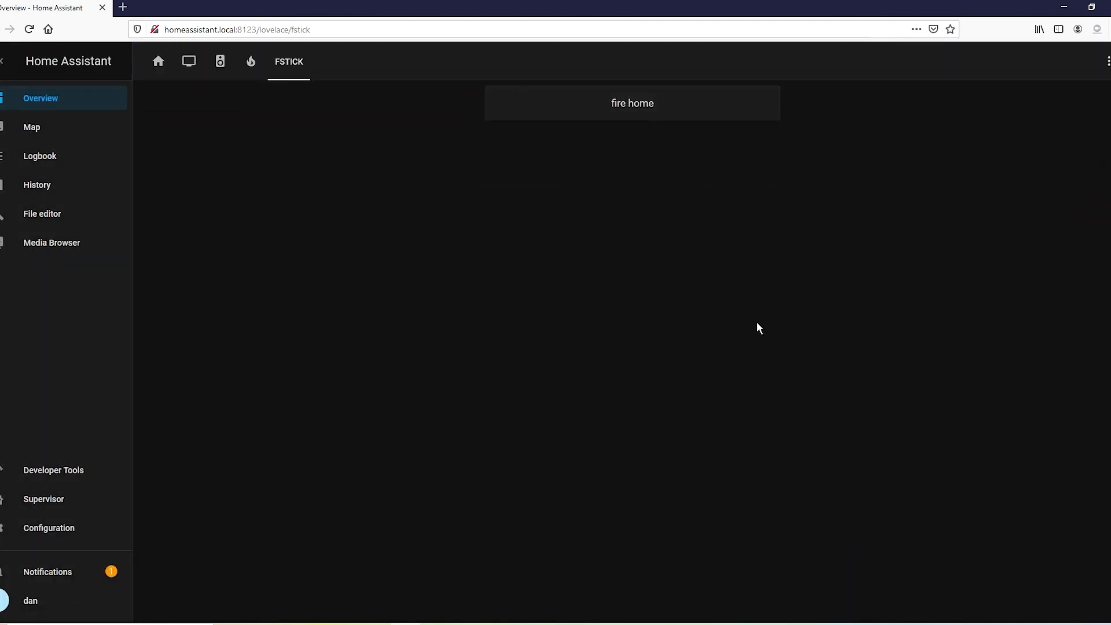
mouse_move(757, 238)
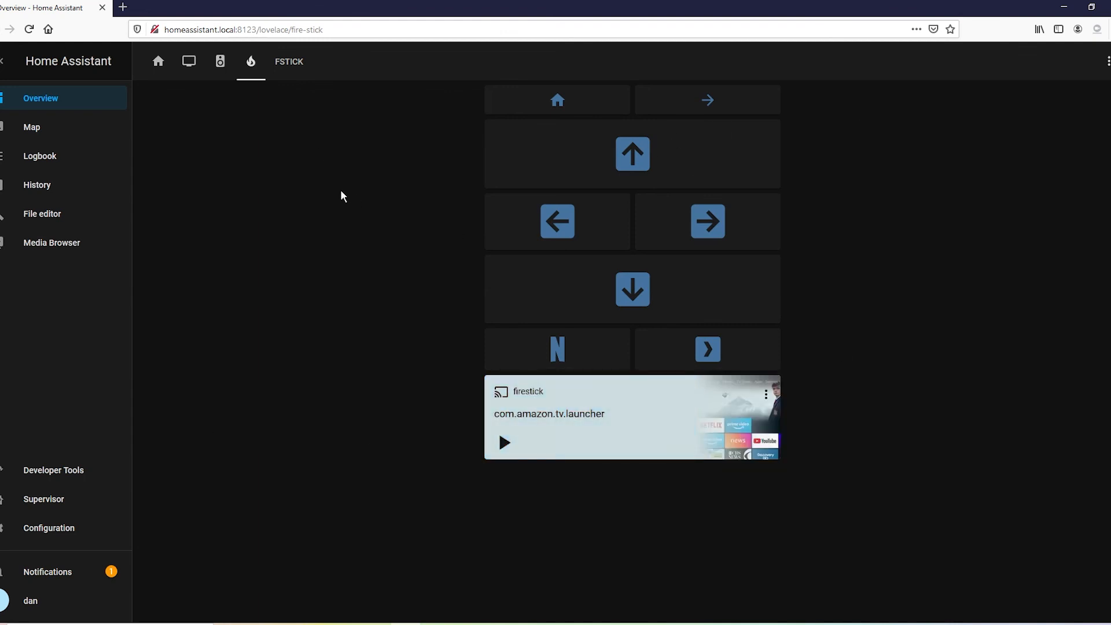
mouse_move(281, 200)
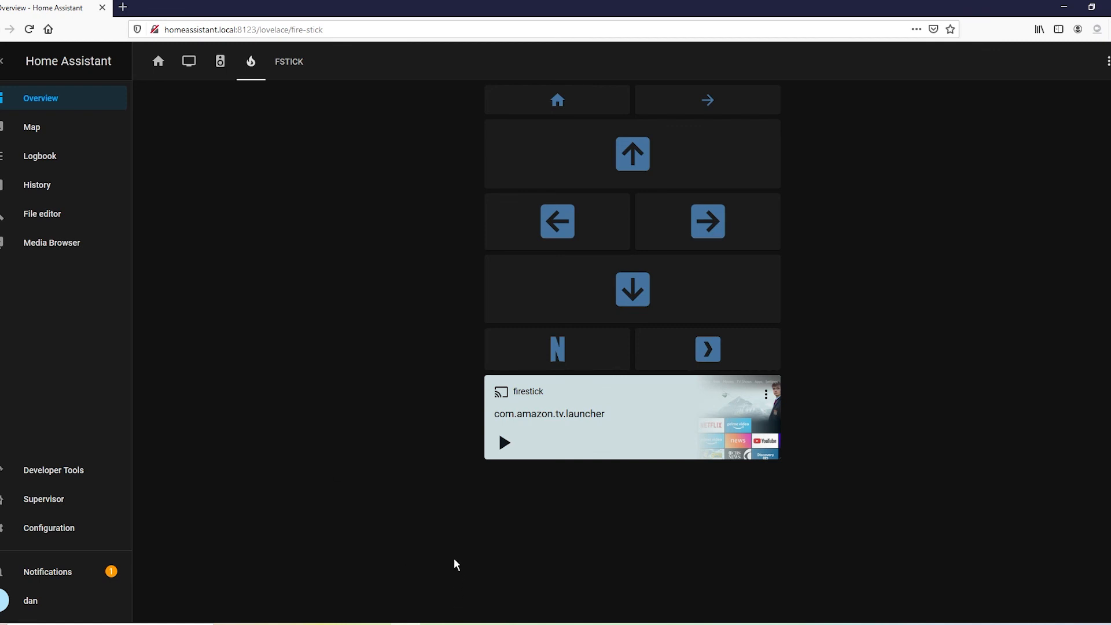
mouse_move(474, 517)
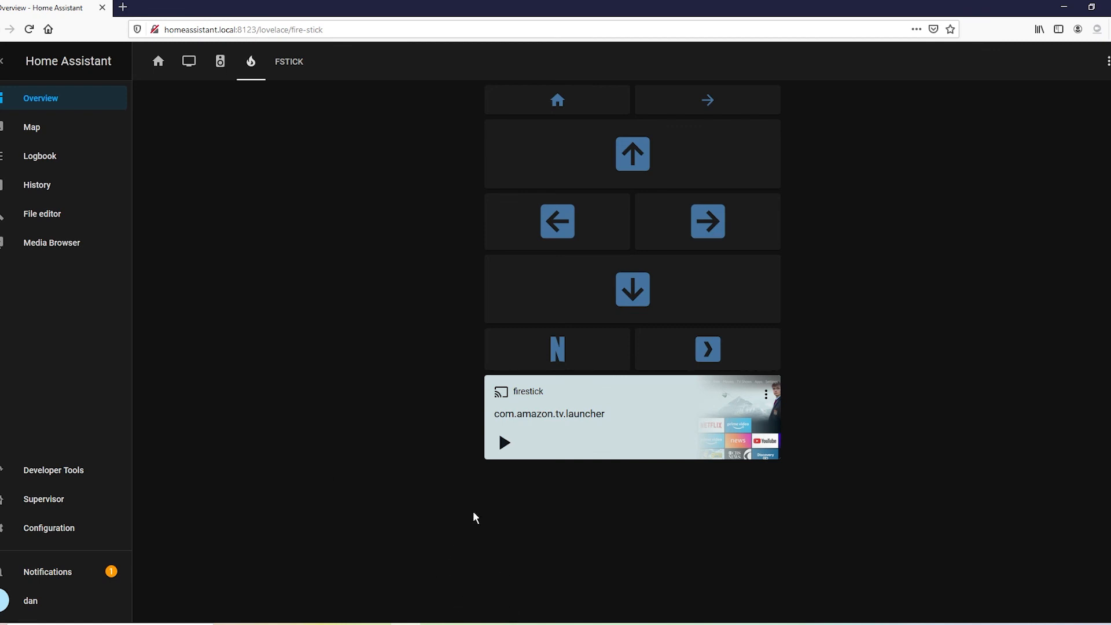